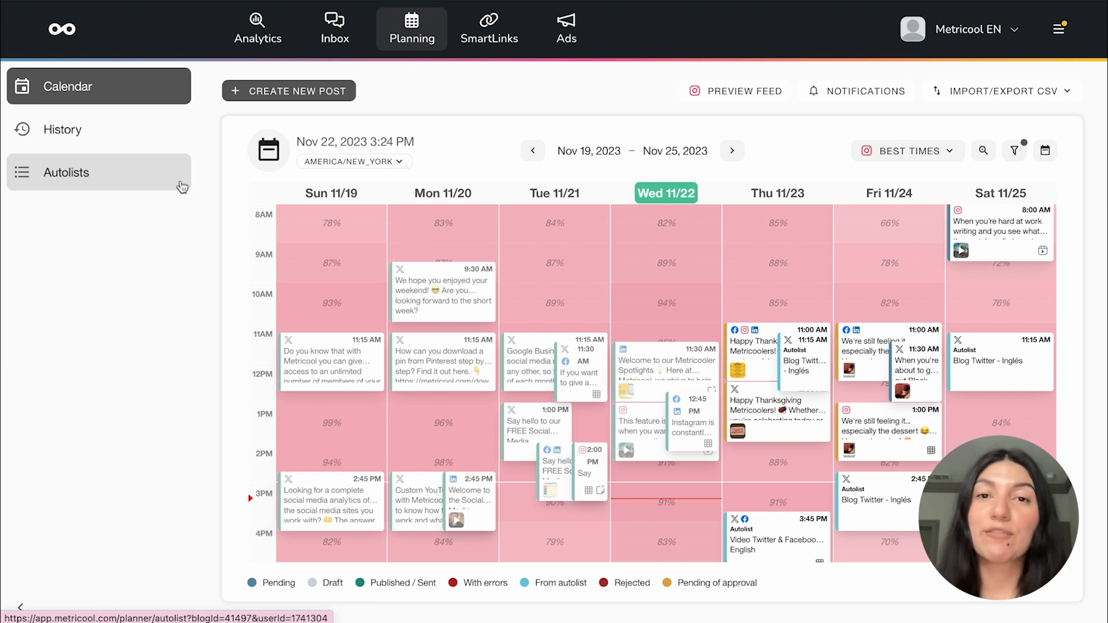
pyautogui.moveTo(696, 325)
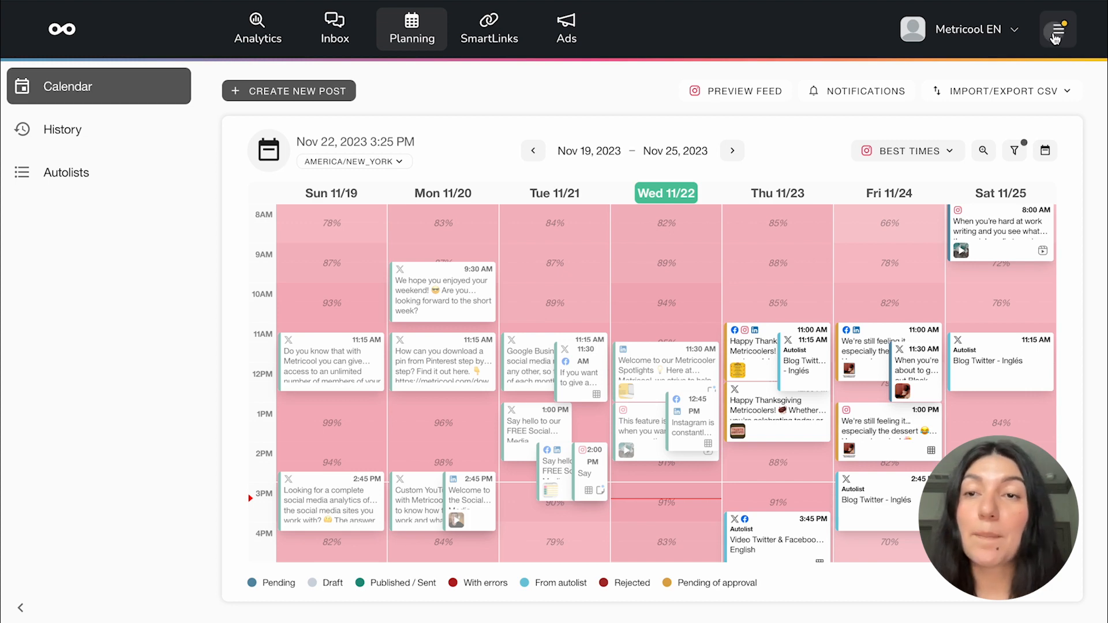
# Go to User management from the account menu, then open and close the Add user dialog
pyautogui.click(1058, 28)
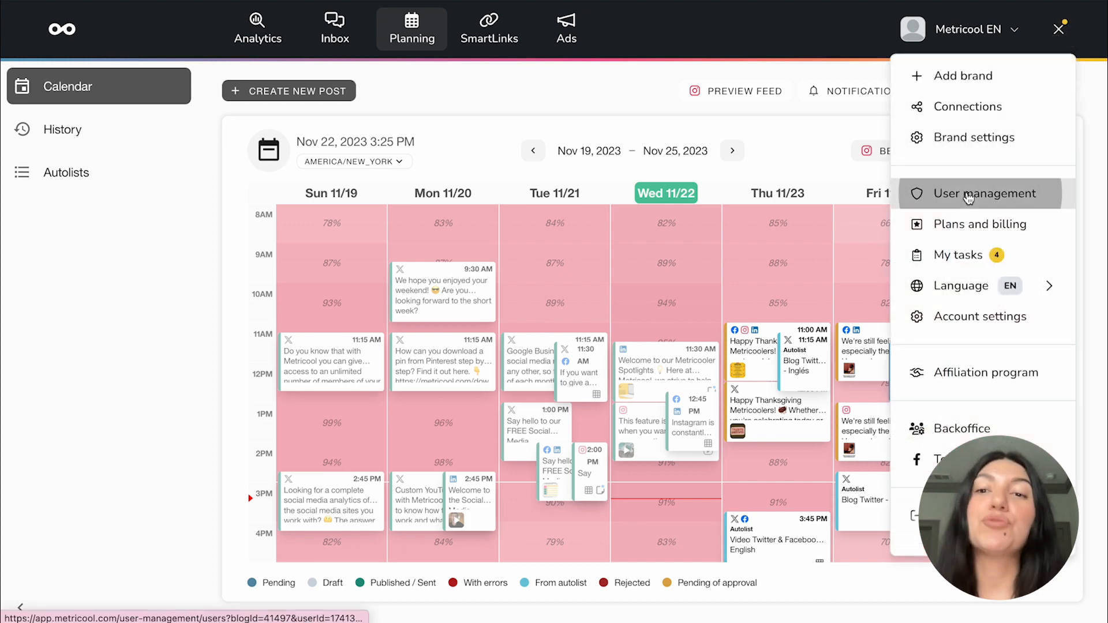
pyautogui.click(983, 193)
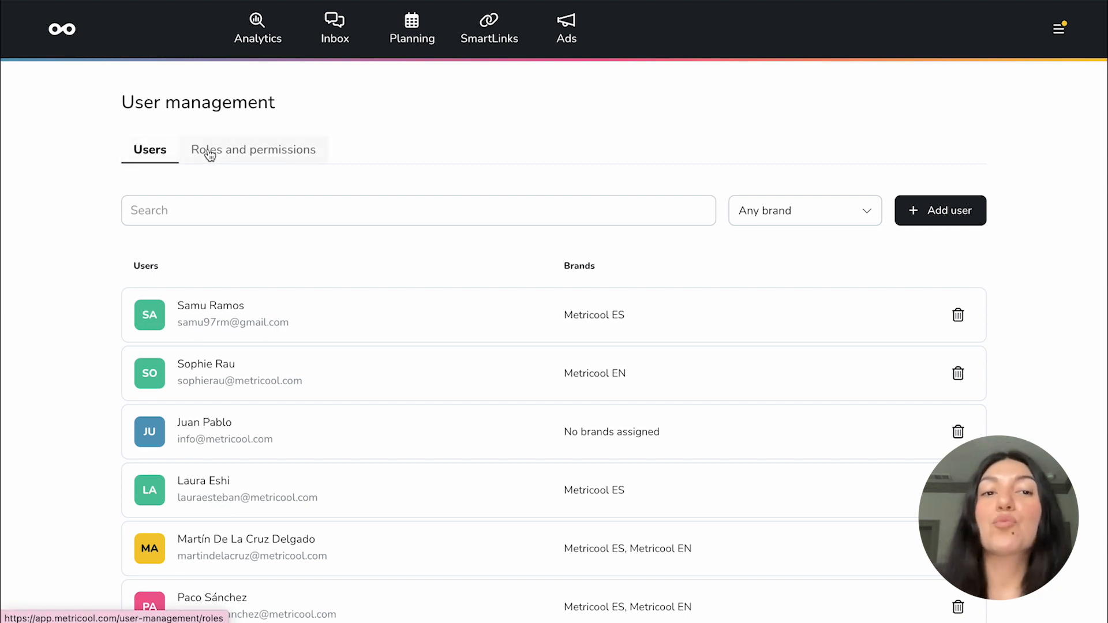
pyautogui.click(149, 149)
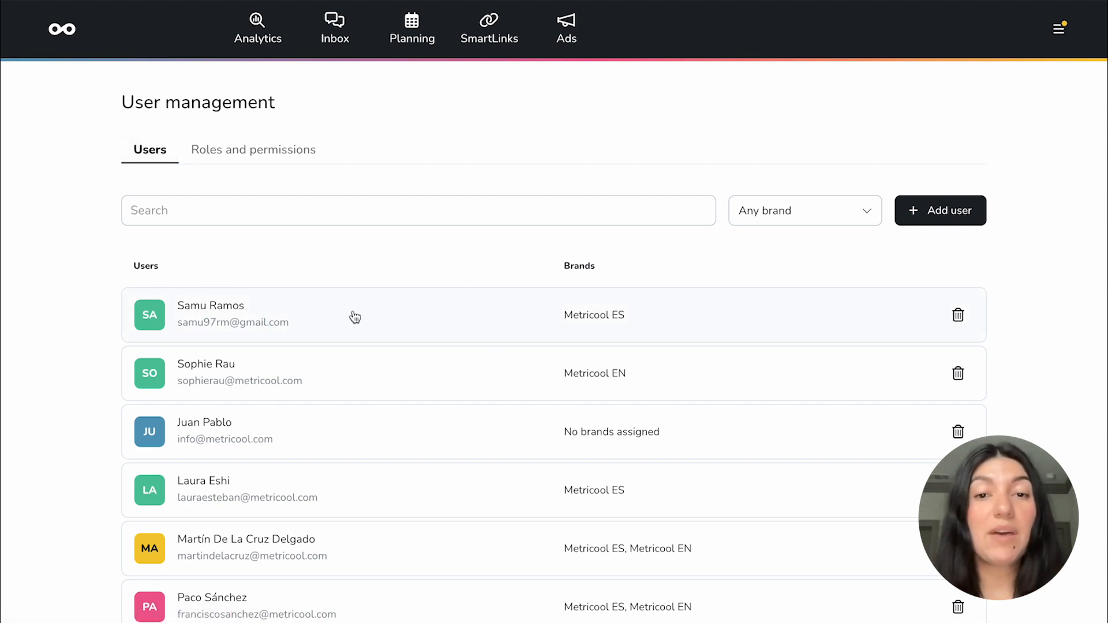
pyautogui.moveTo(1004, 341)
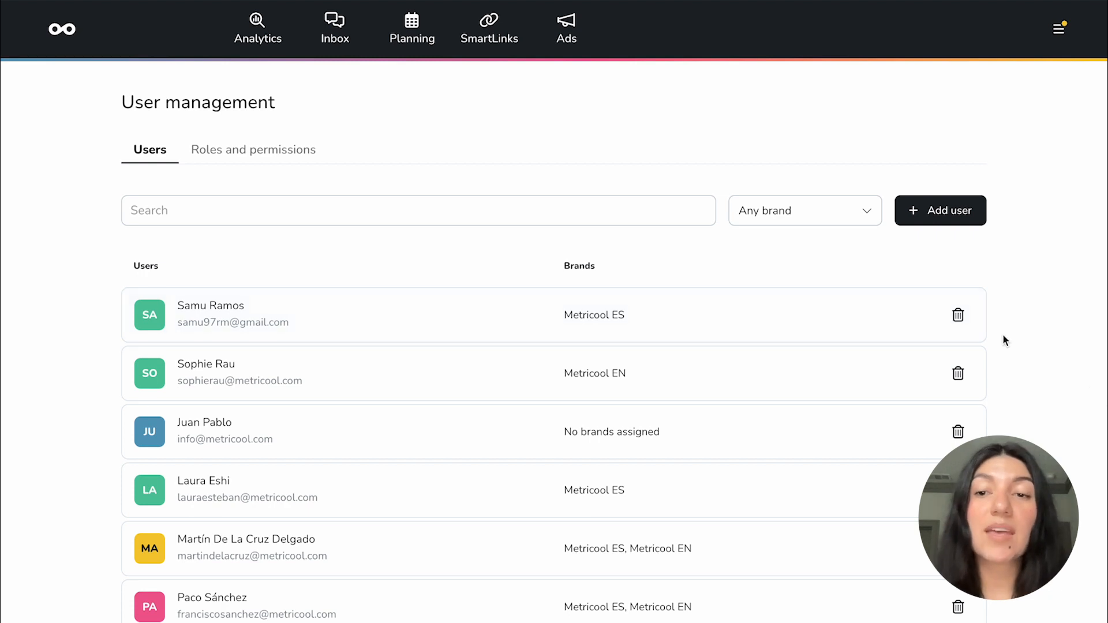
pyautogui.moveTo(872, 337)
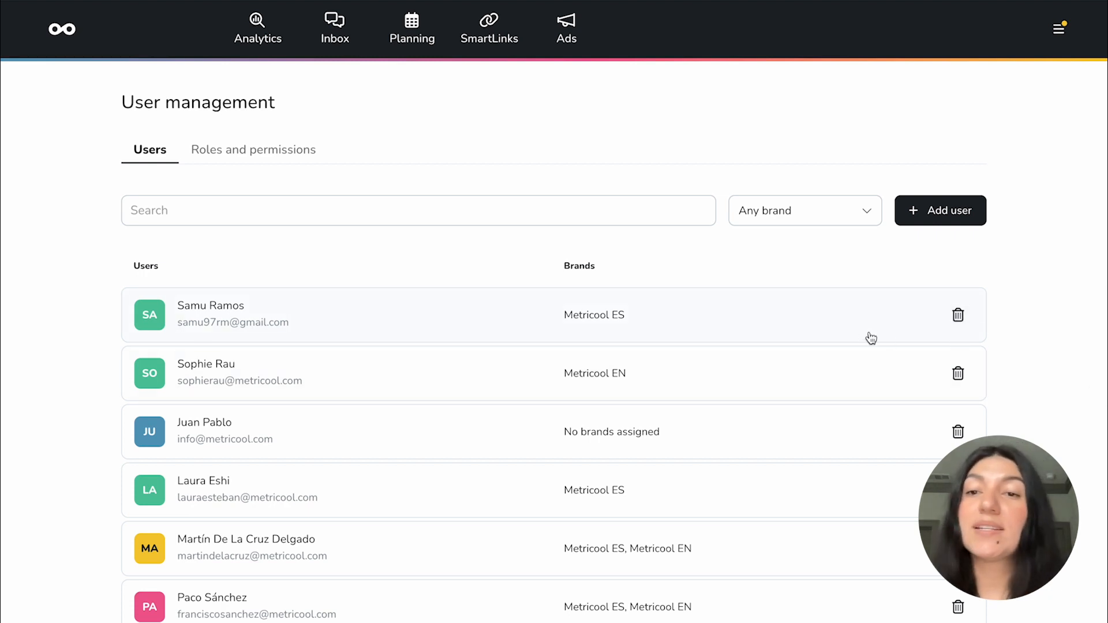
pyautogui.moveTo(689, 513)
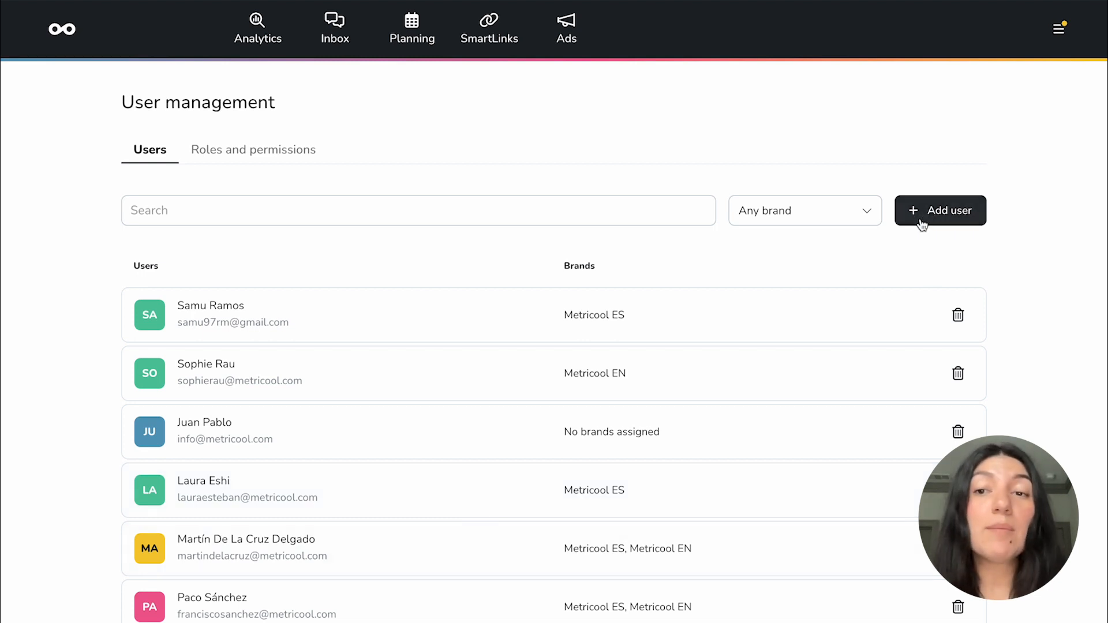
pyautogui.click(940, 210)
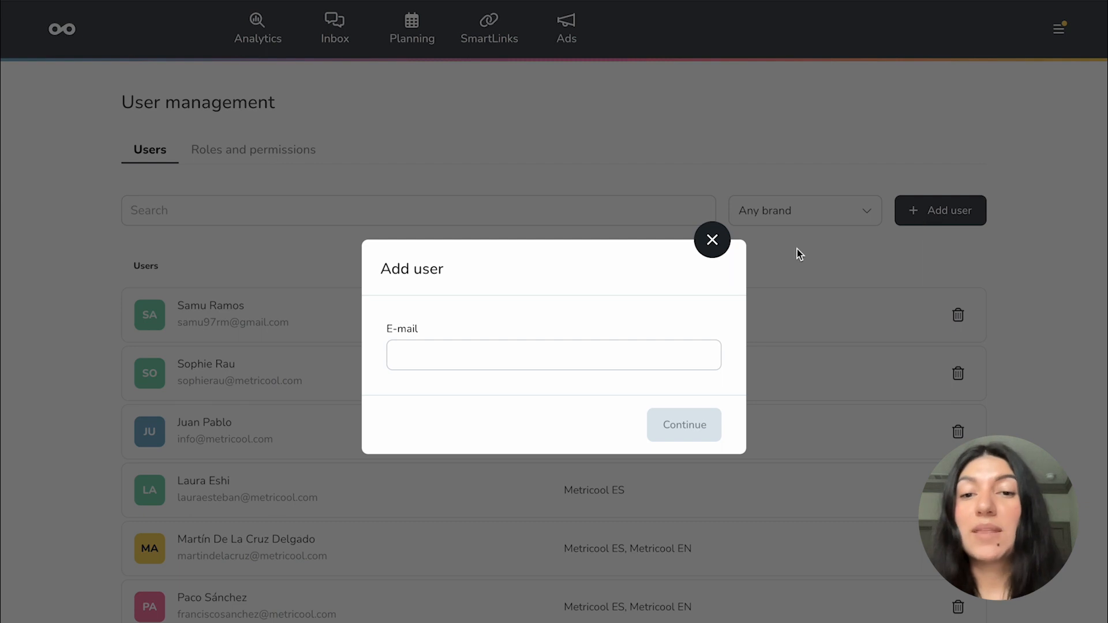
pyautogui.click(712, 240)
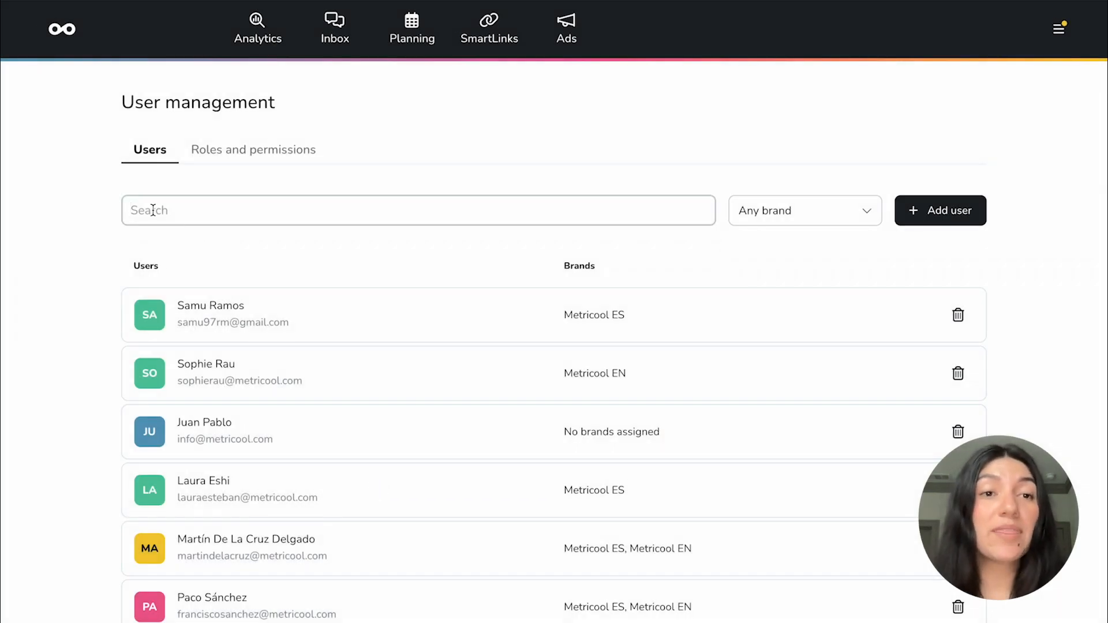
# Search for 'anniston' and view that member's role choices for Metricool ES
pyautogui.write('anniston')
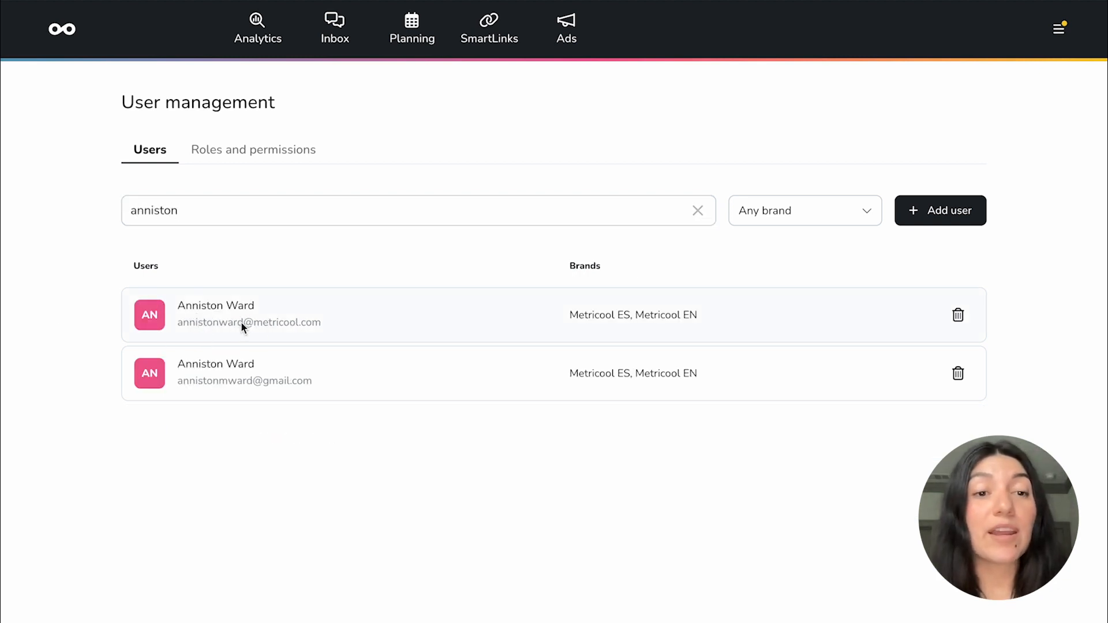
pyautogui.click(248, 314)
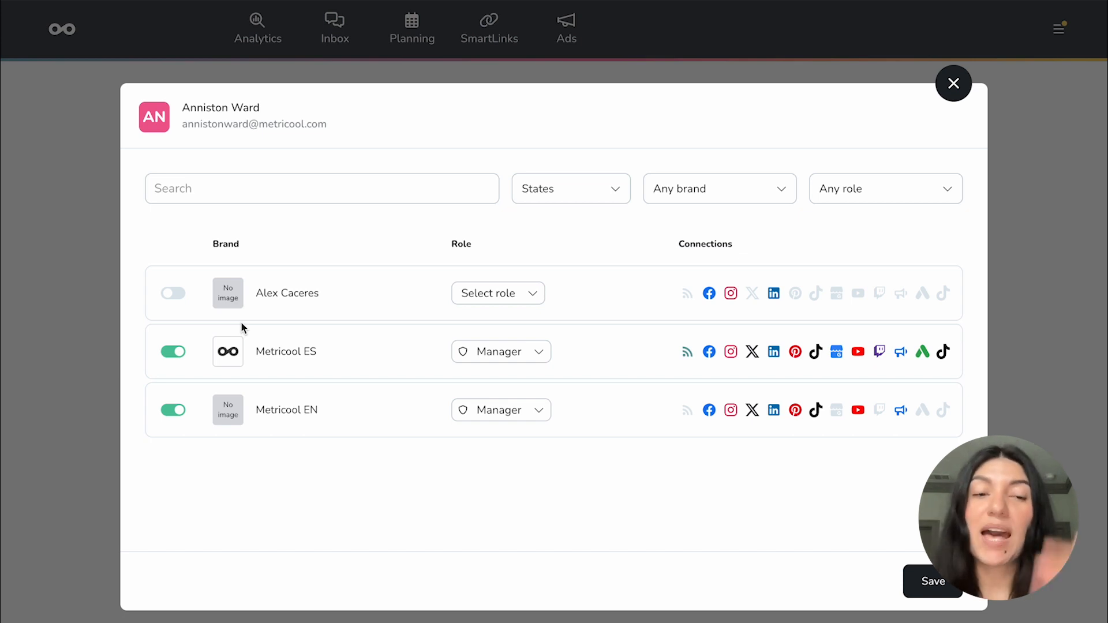
pyautogui.moveTo(300, 465)
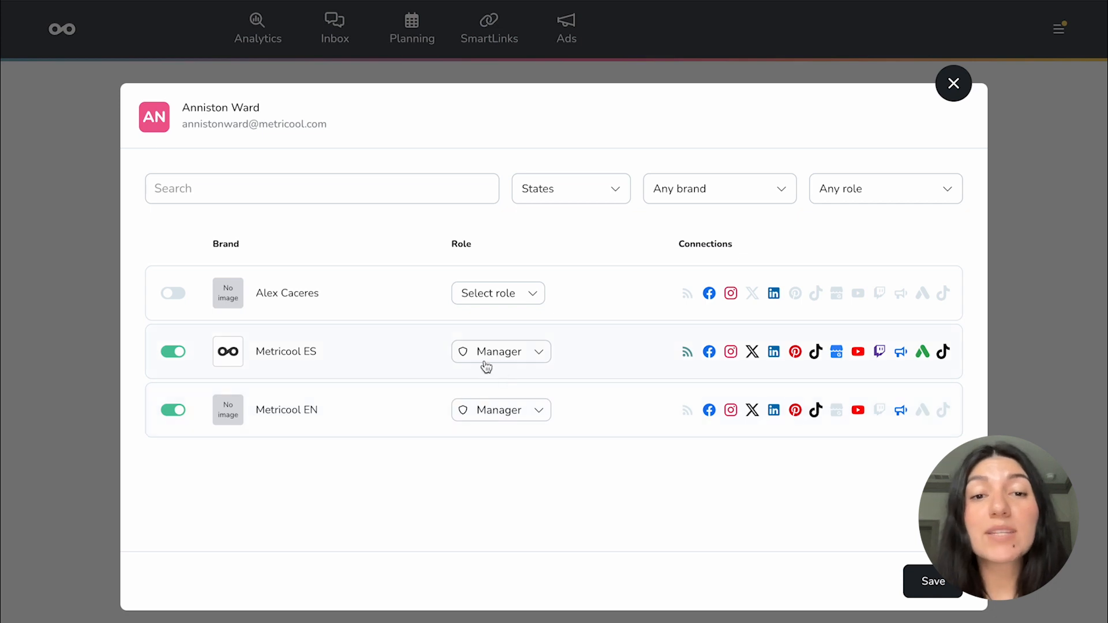
pyautogui.moveTo(510, 422)
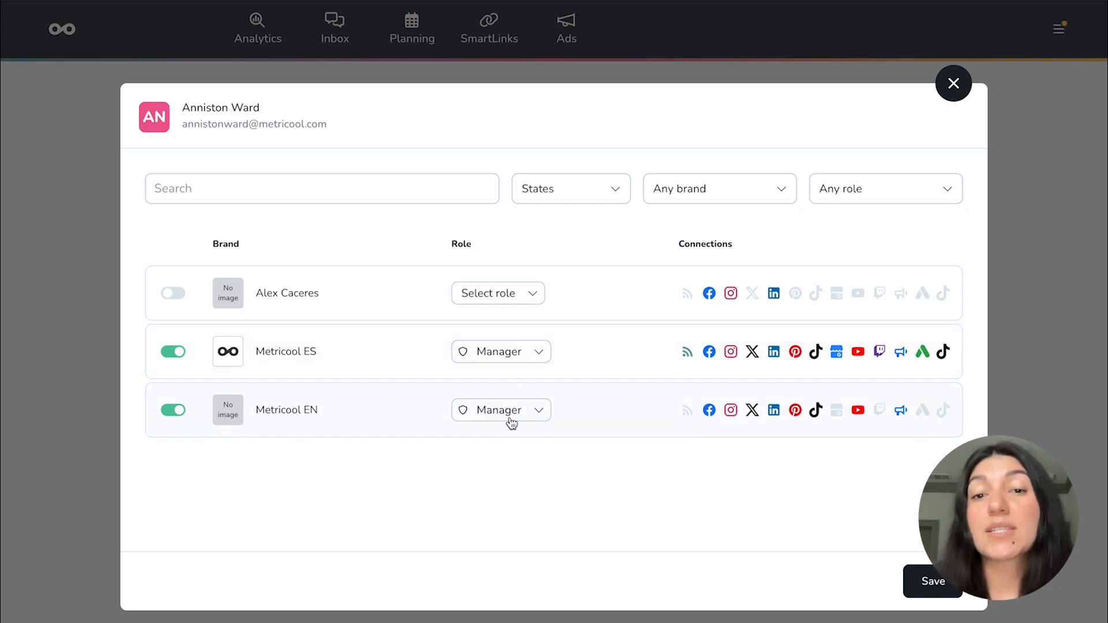
pyautogui.moveTo(463, 352)
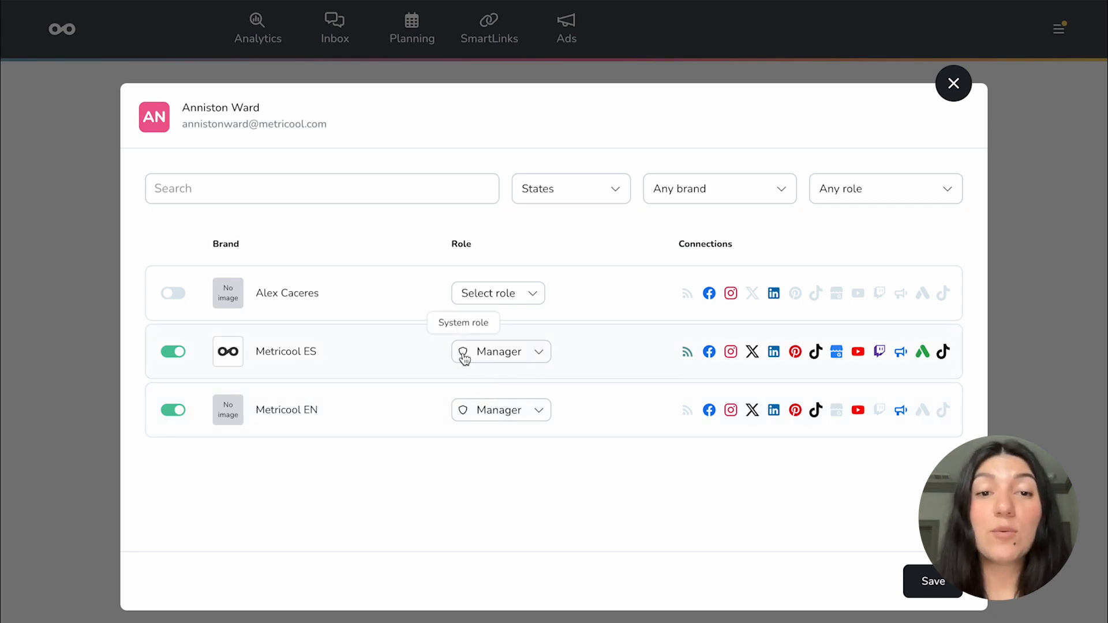
pyautogui.click(501, 352)
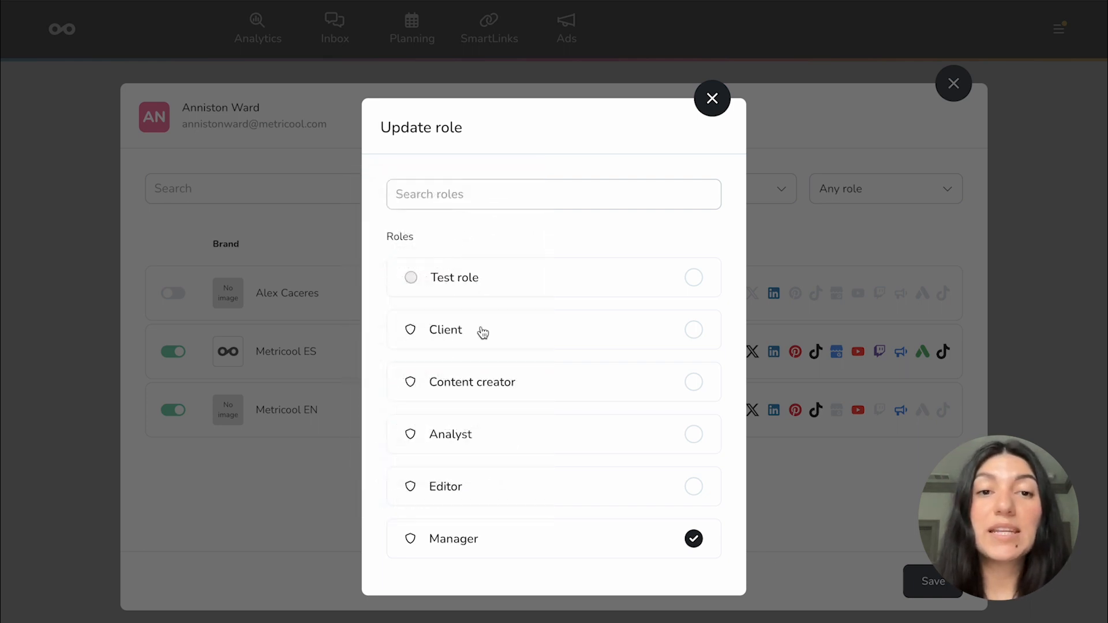
pyautogui.moveTo(456, 341)
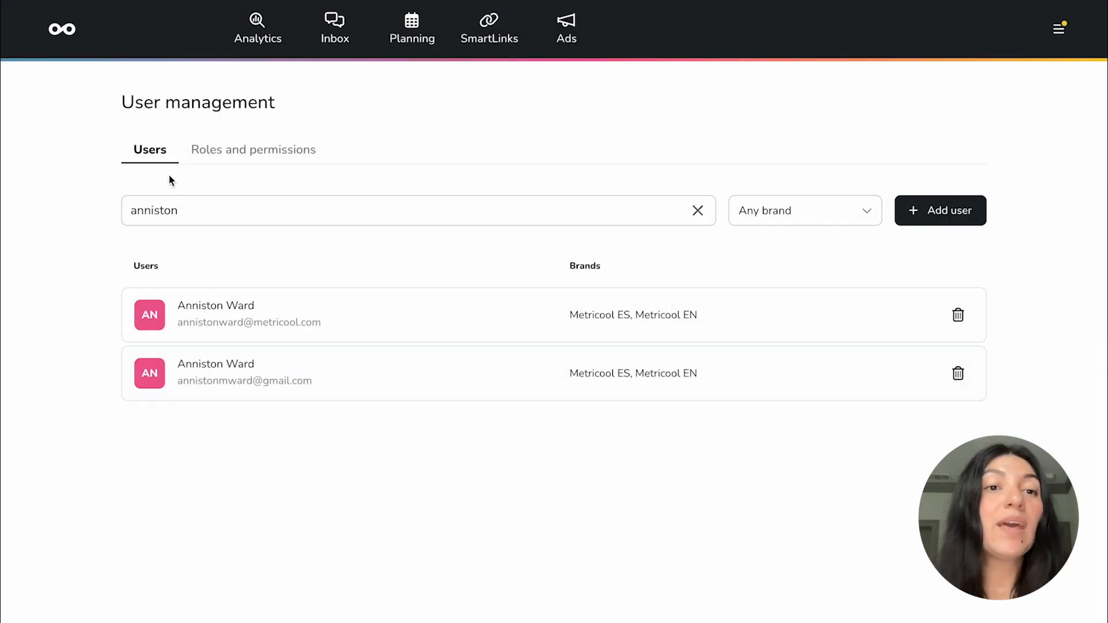
# Switch to the Roles and permissions tab to see roles and their user counts
pyautogui.click(253, 149)
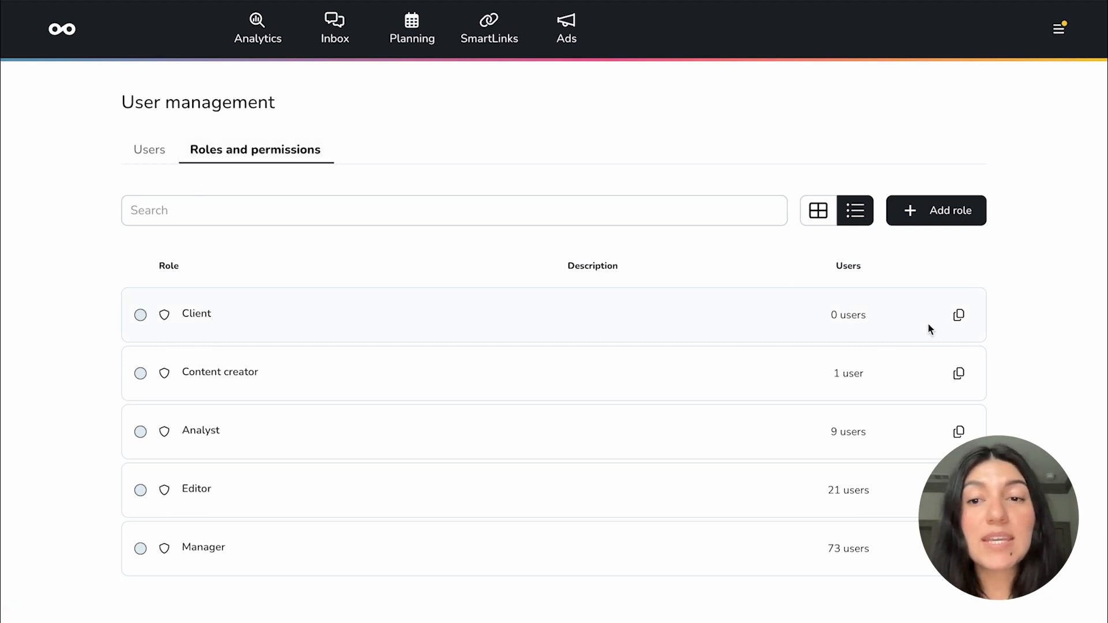
pyautogui.moveTo(813, 439)
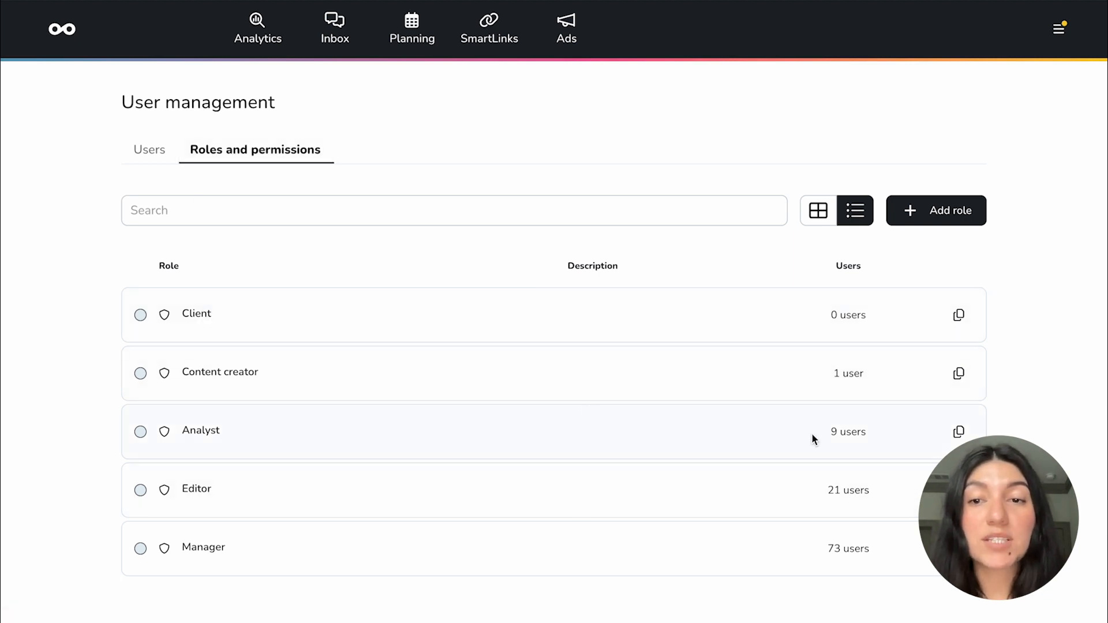
pyautogui.click(935, 210)
pyautogui.write('Content Creator')
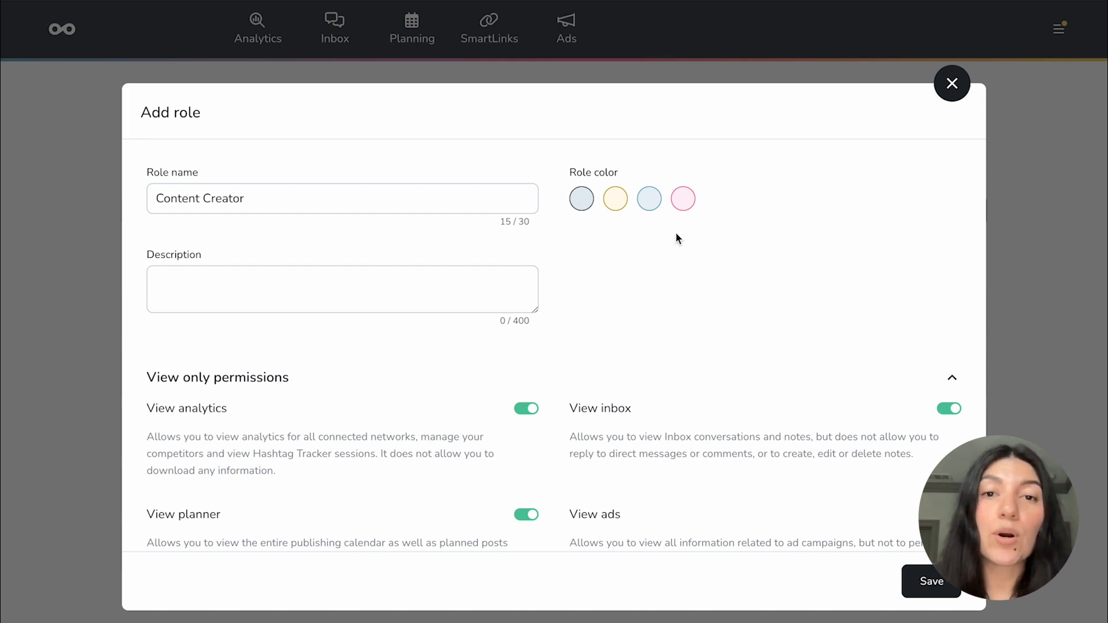
pyautogui.scroll(-3)
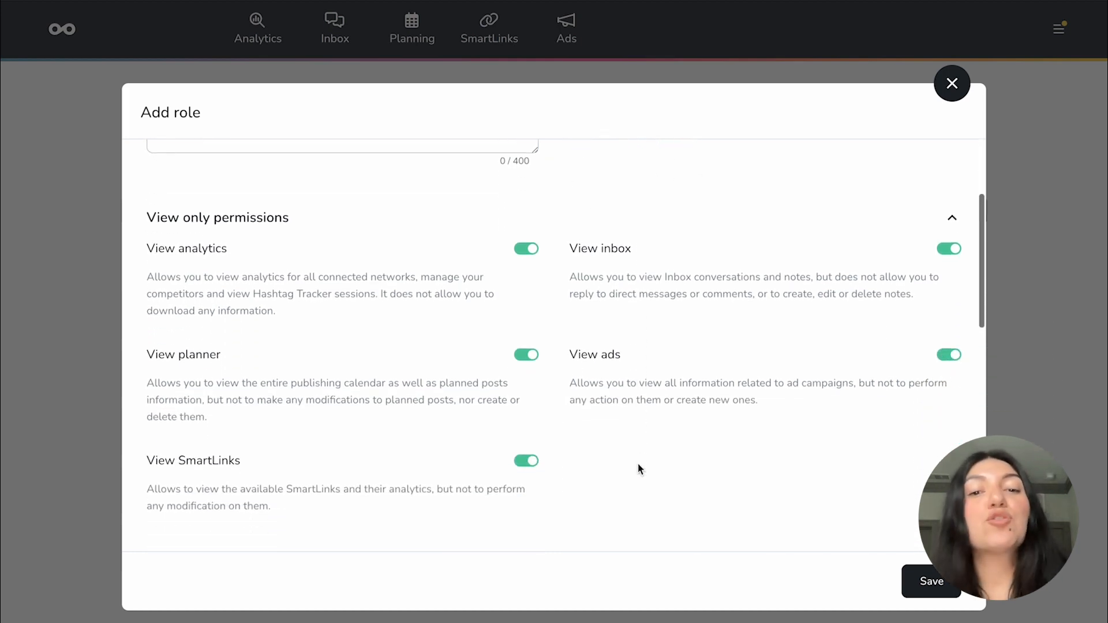
pyautogui.scroll(-3)
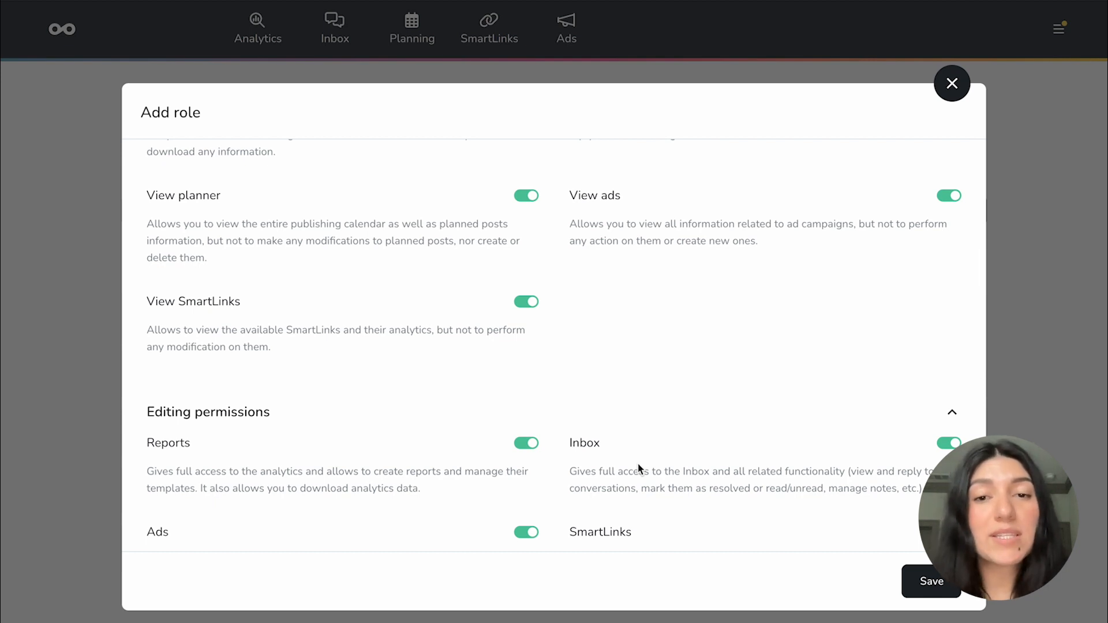
pyautogui.scroll(-3)
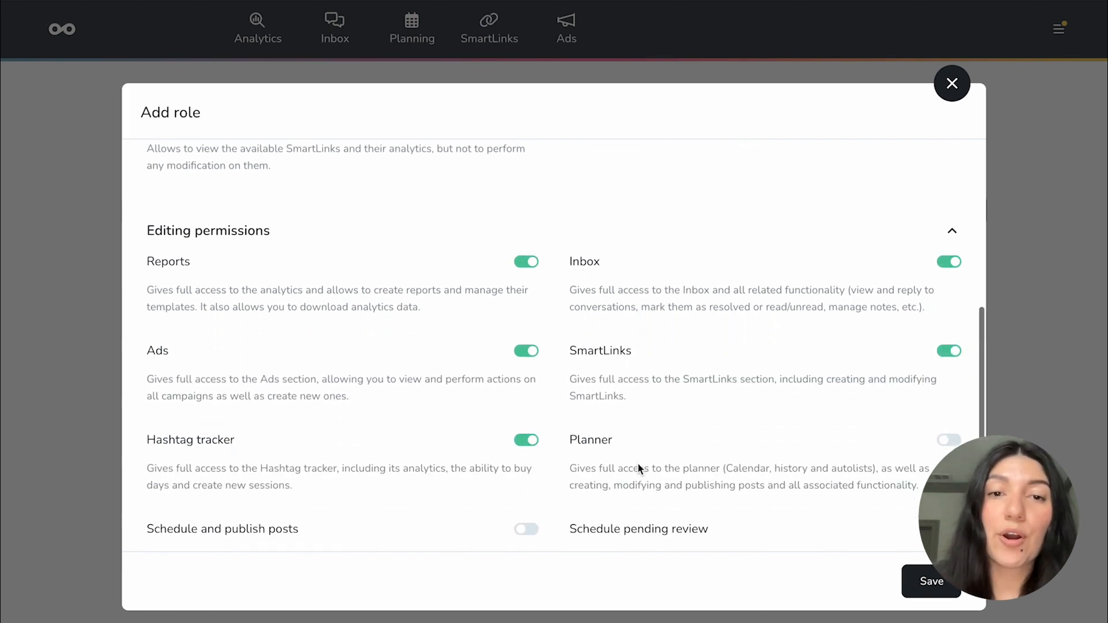
pyautogui.scroll(-3)
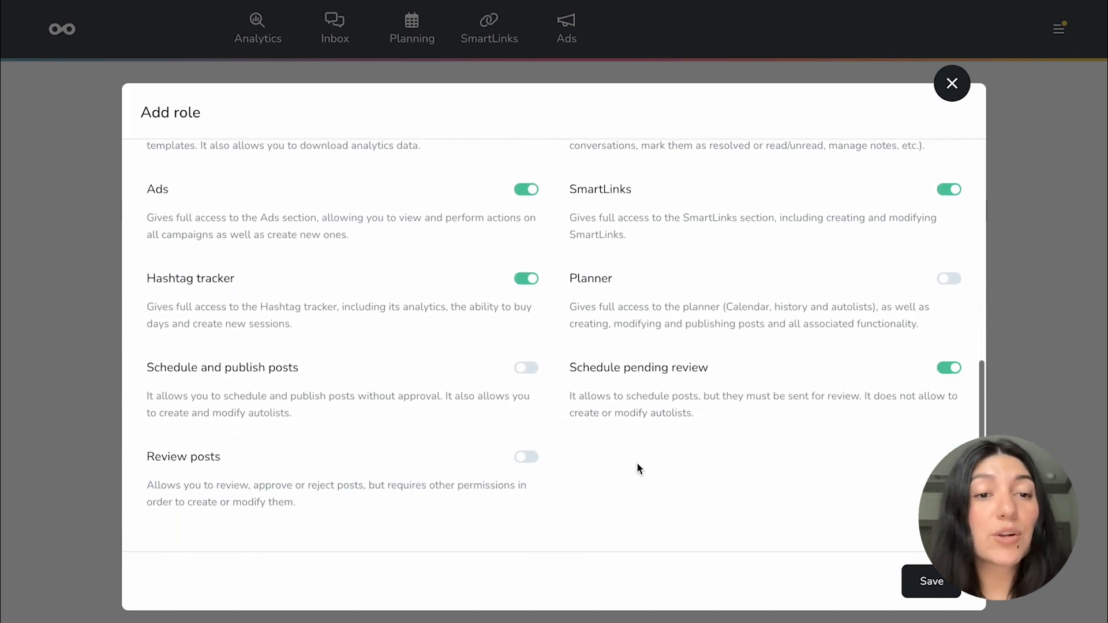
pyautogui.scroll(-3)
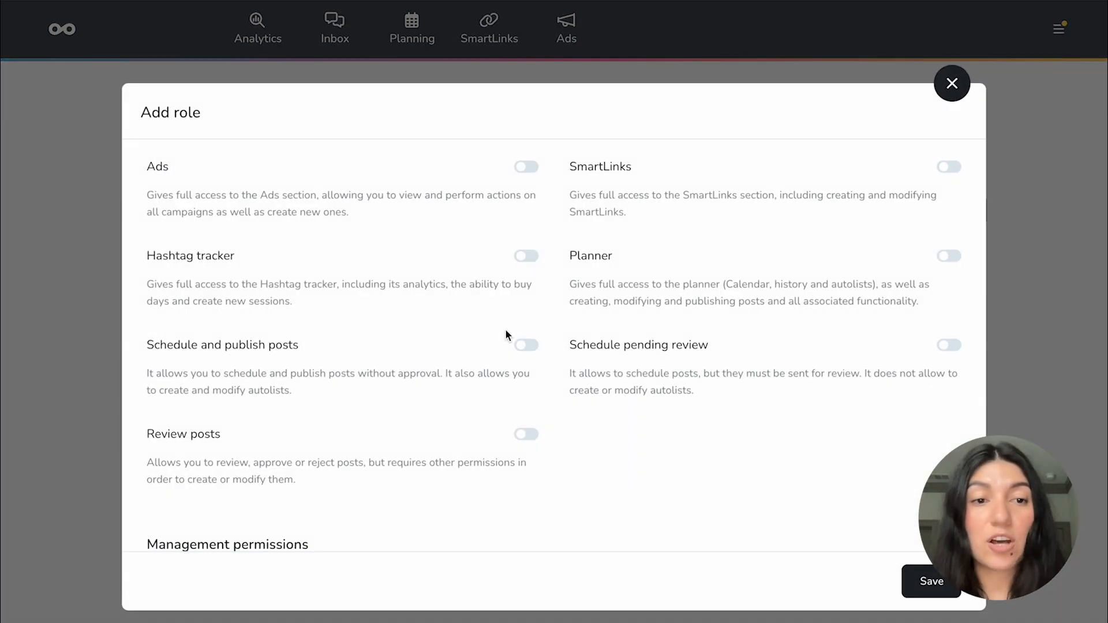
pyautogui.click(951, 82)
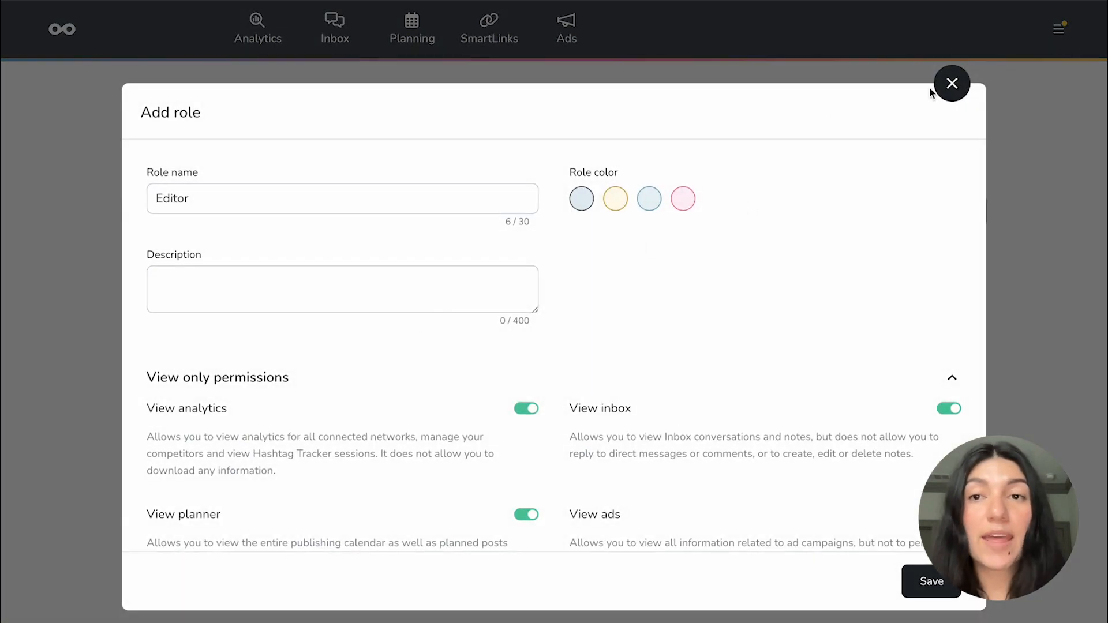
pyautogui.click(952, 83)
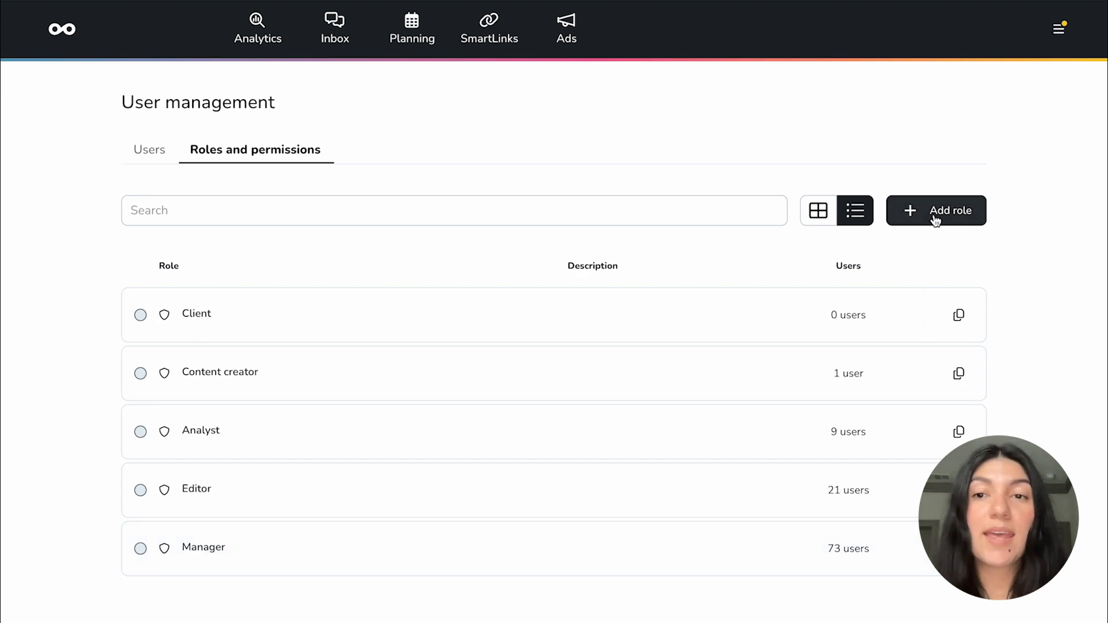
pyautogui.click(936, 211)
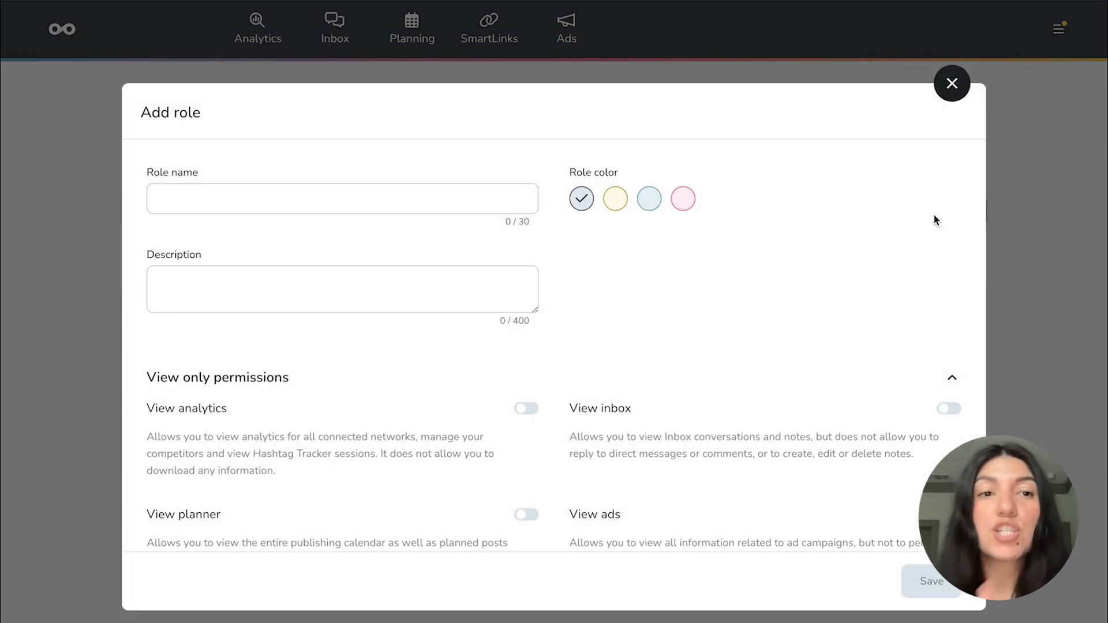
pyautogui.scroll(-3)
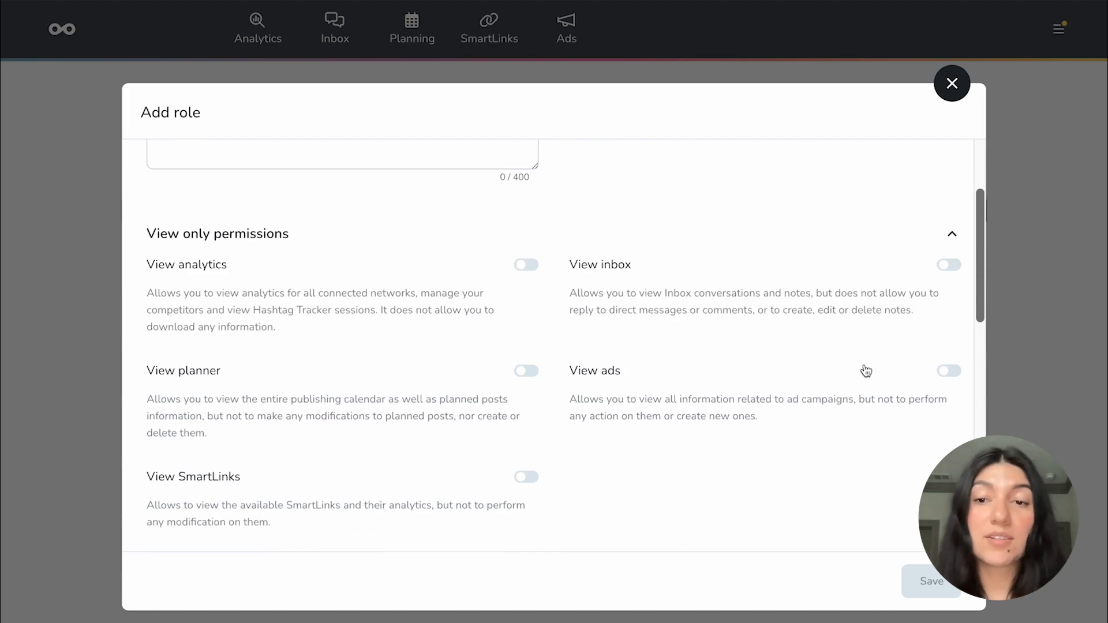
pyautogui.scroll(-3)
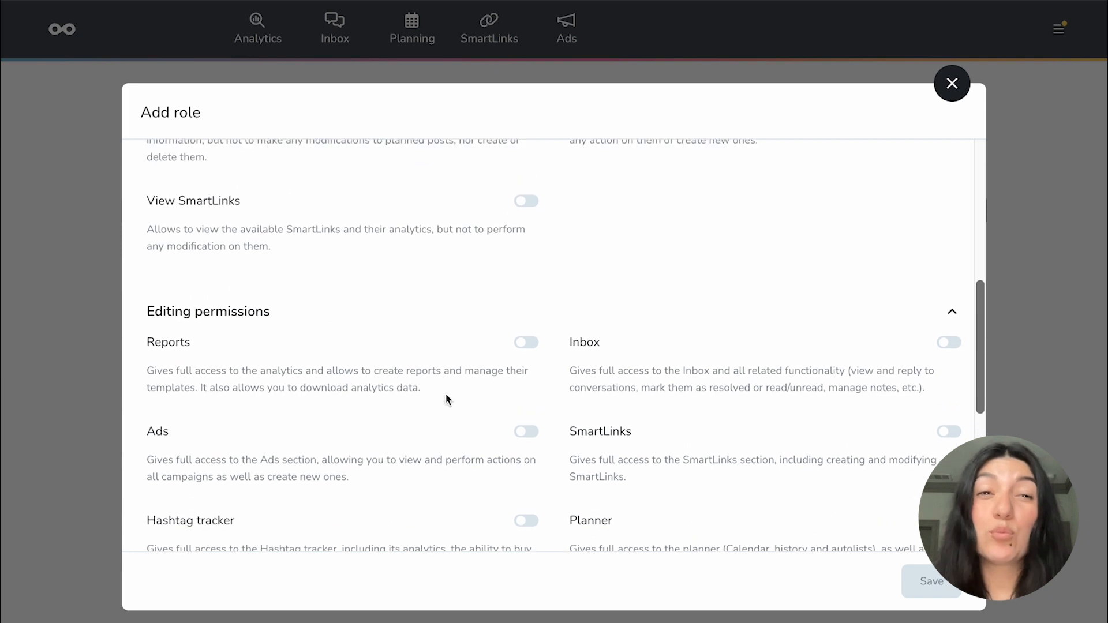
pyautogui.scroll(-3)
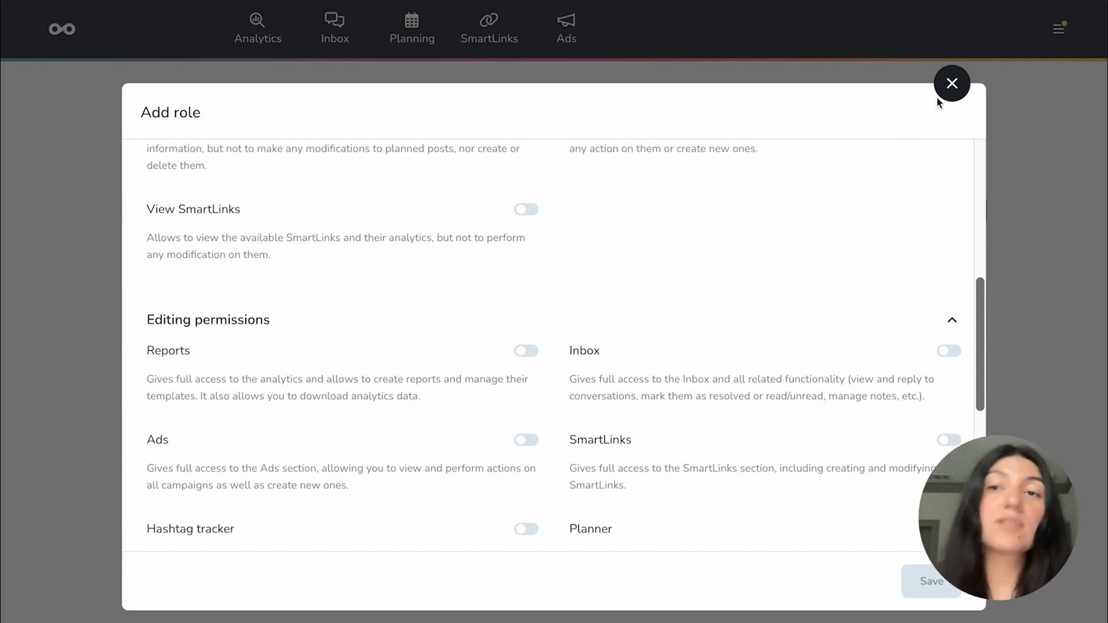
pyautogui.click(952, 84)
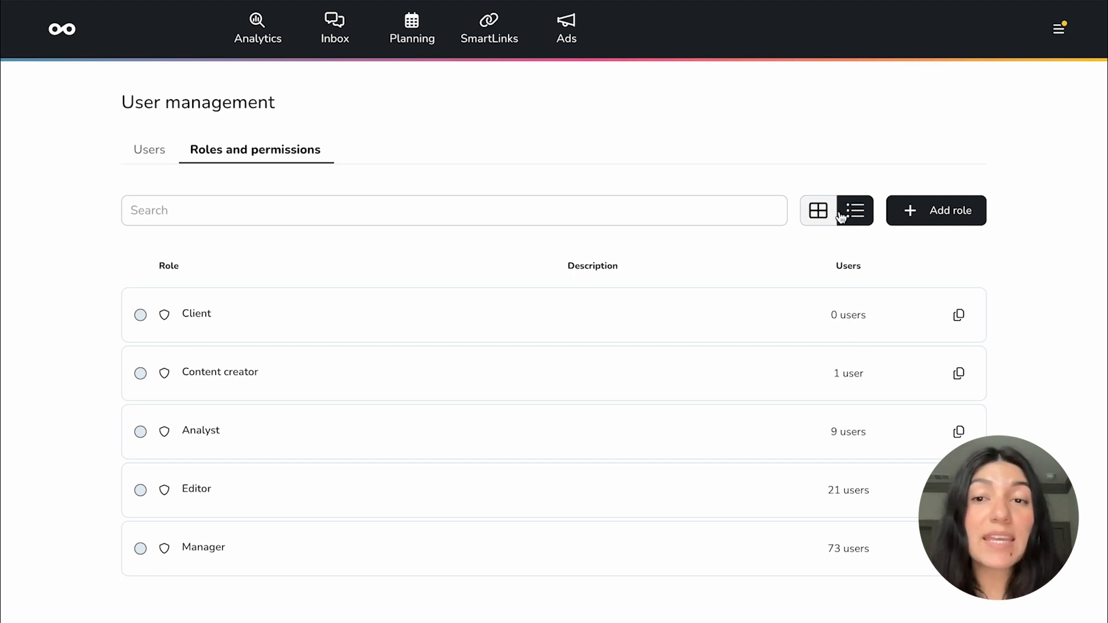
pyautogui.click(818, 210)
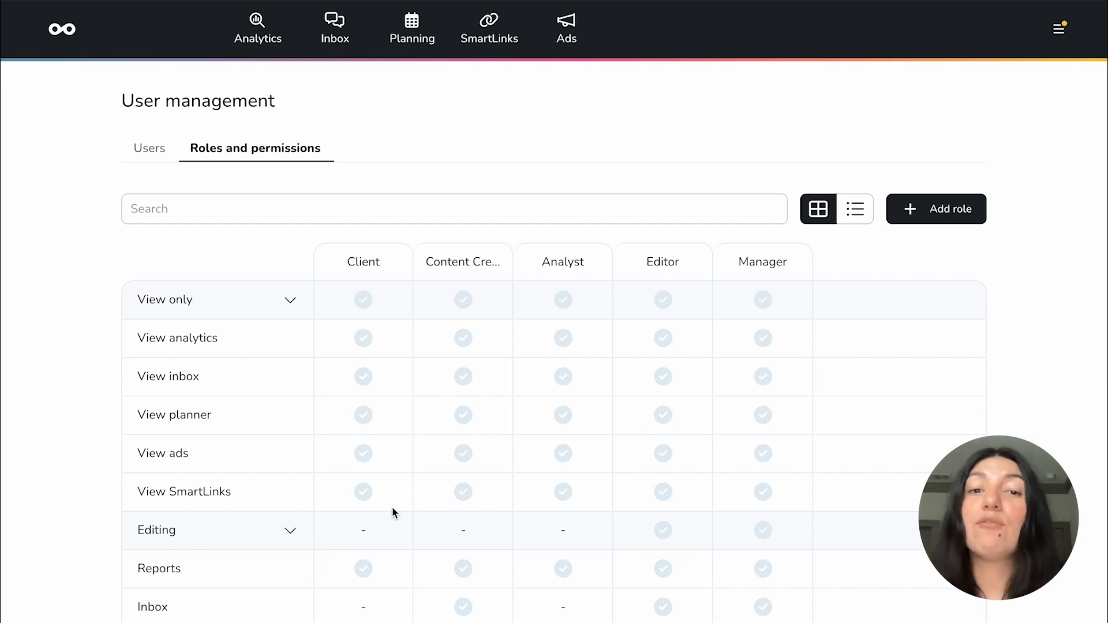
pyautogui.scroll(-3)
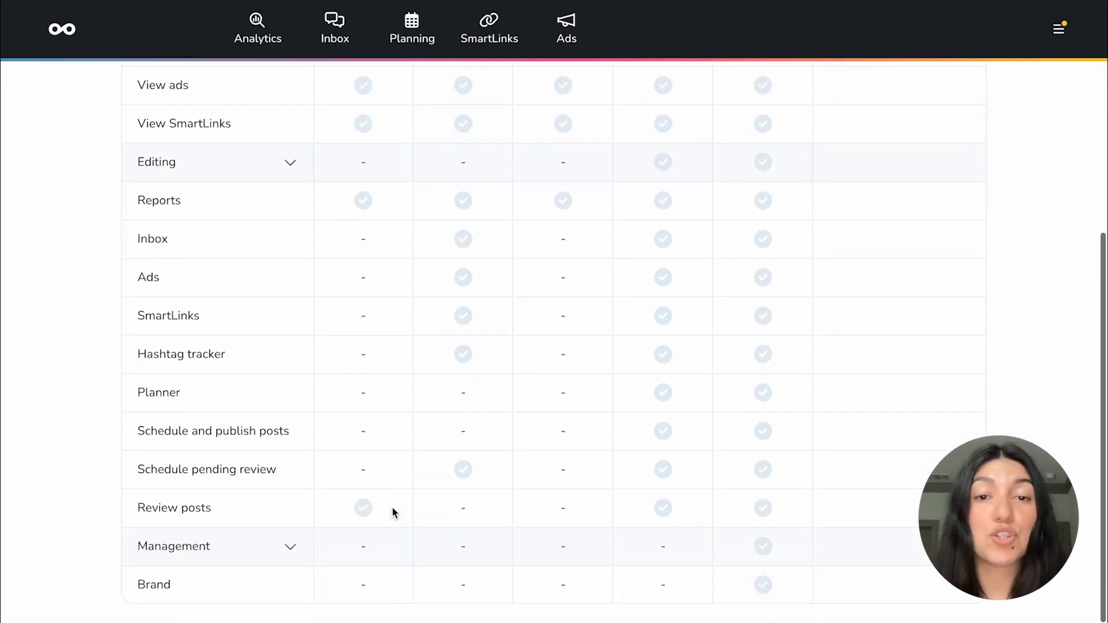
pyautogui.moveTo(452, 328)
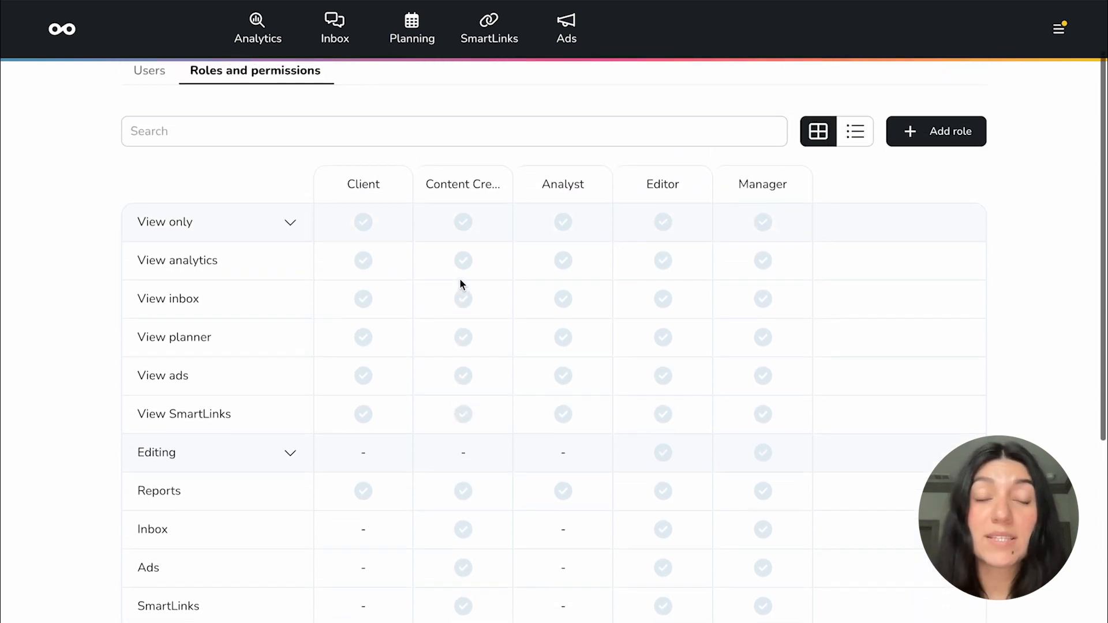
pyautogui.click(412, 29)
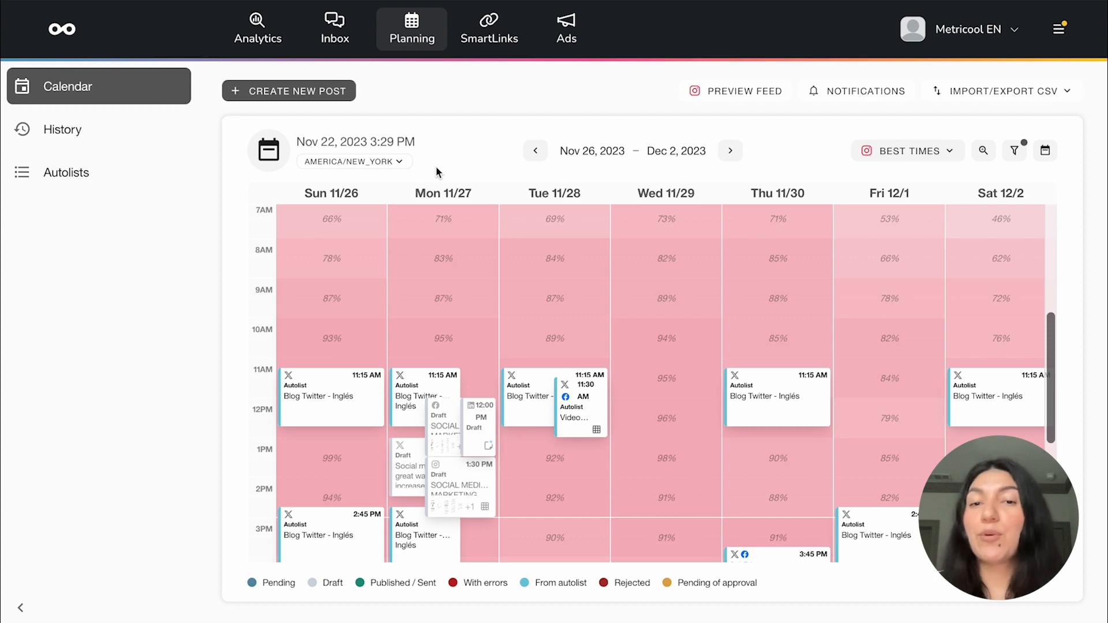
pyautogui.moveTo(650, 342)
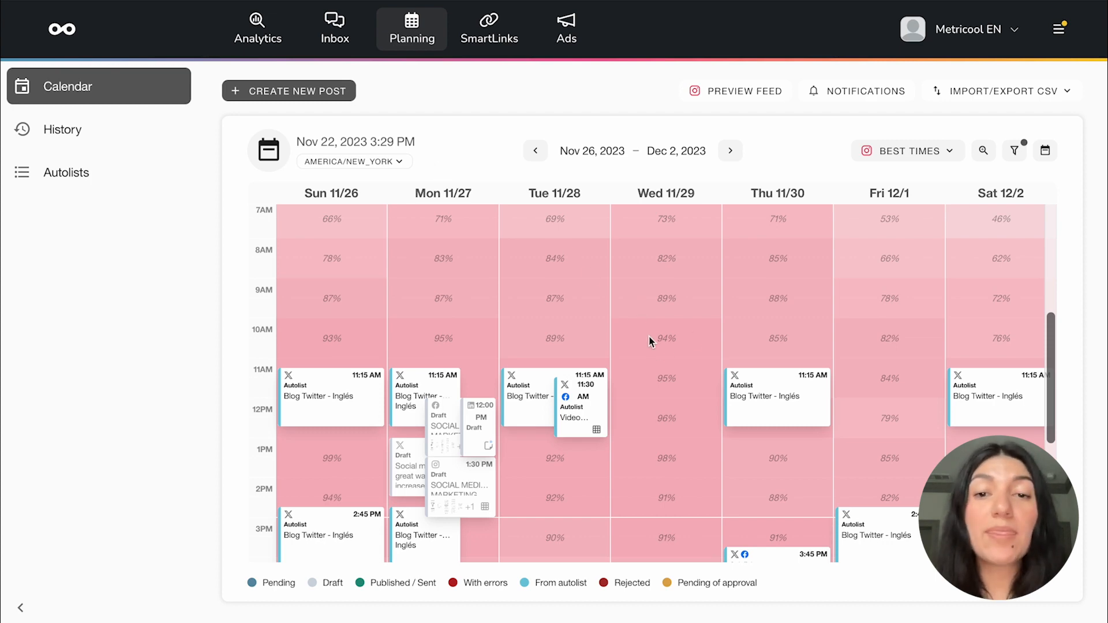
# Start a new post from the Planning calendar
pyautogui.click(288, 91)
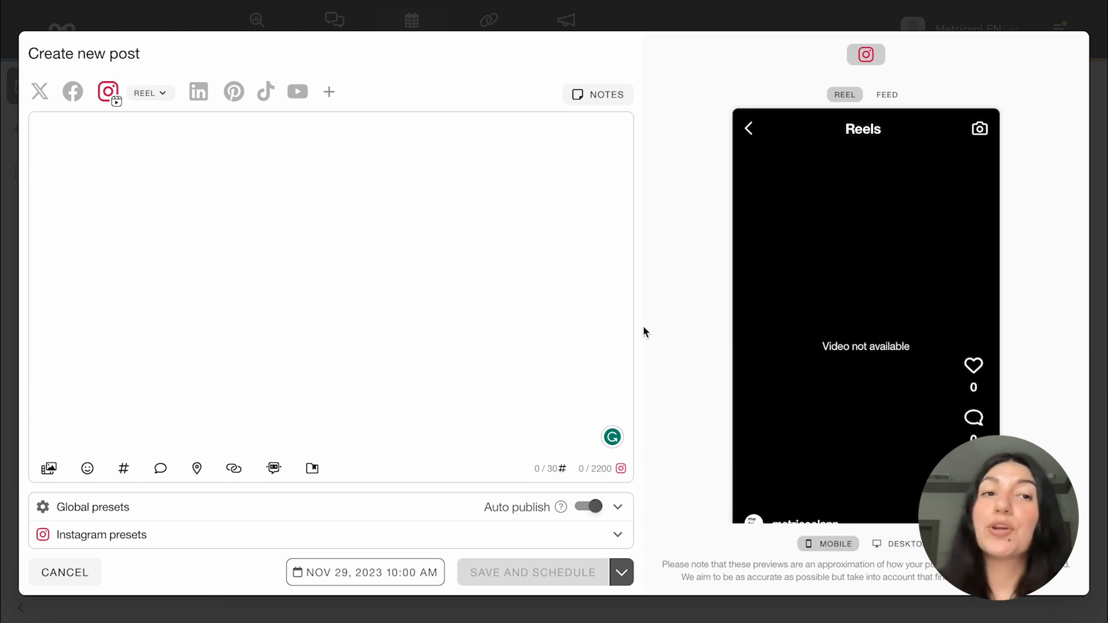
pyautogui.moveTo(56, 108)
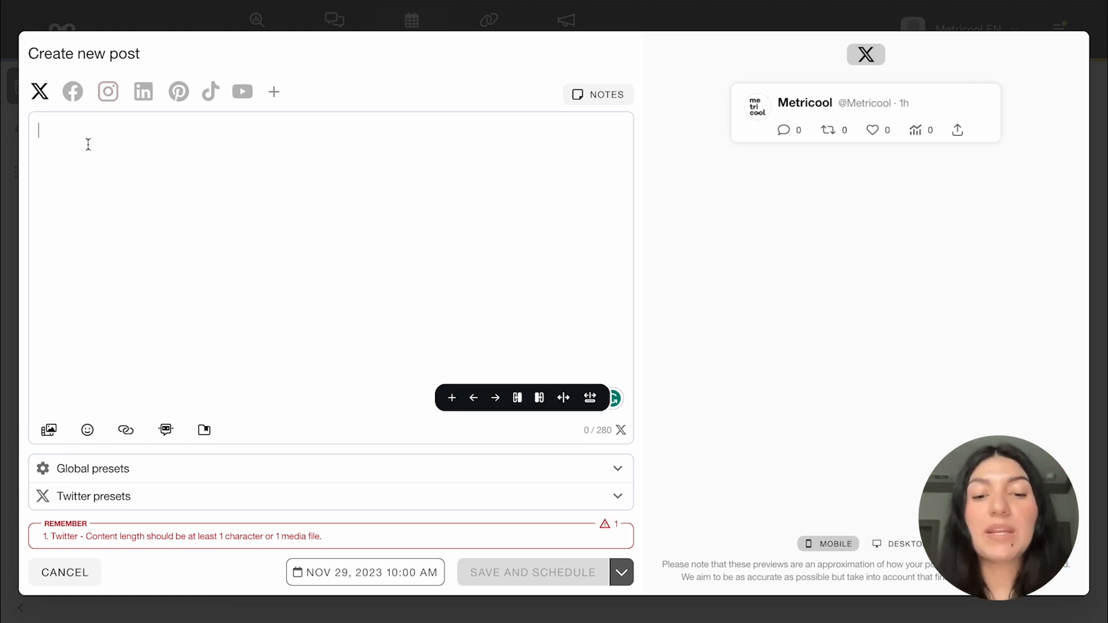
# Write the X caption 'Happy December! What are you looking foward to the most this month?'
pyautogui.write('Happy December!')
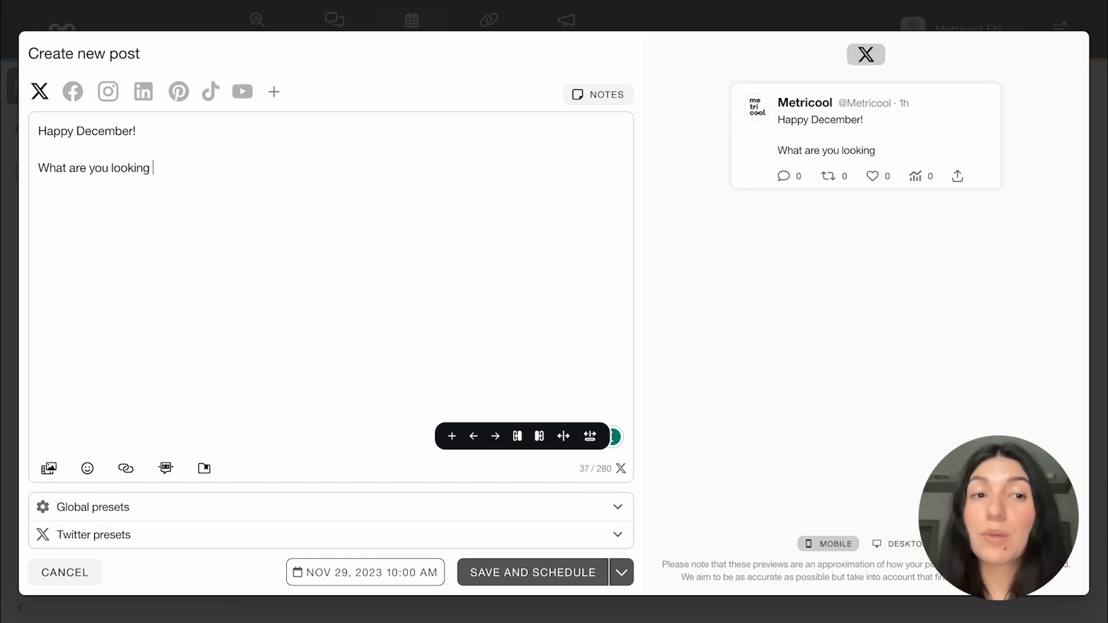
pyautogui.write('foward to the most this month?')
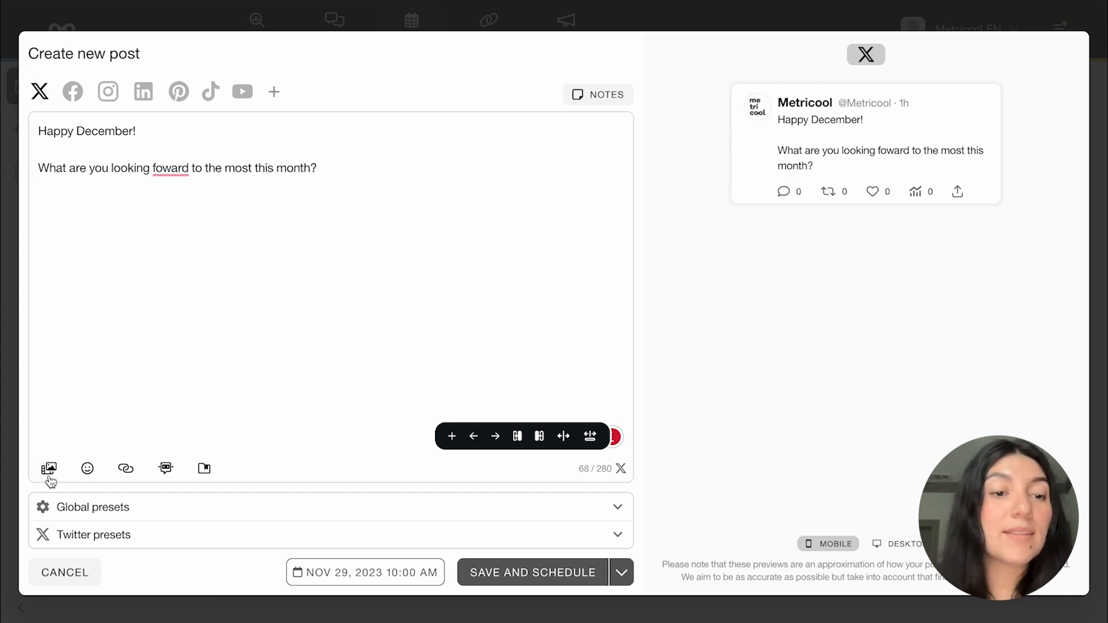
pyautogui.click(48, 468)
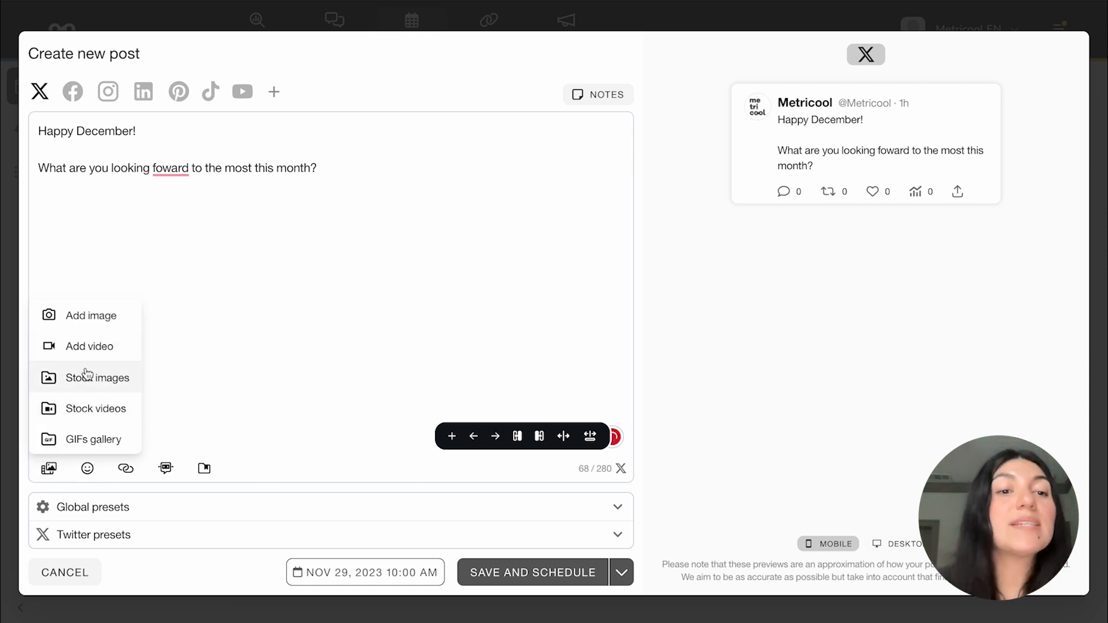
# Attach the Happy Holidays GIF found by searching 'christmas ho', and fix 'foward' to 'forward'
pyautogui.click(91, 438)
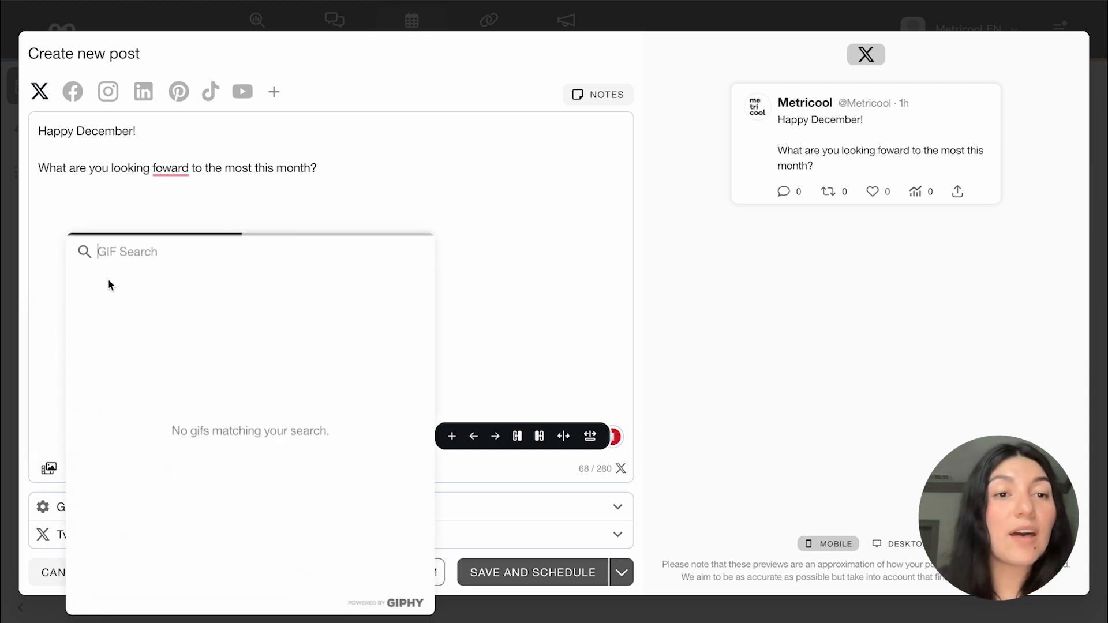
pyautogui.write('christma')
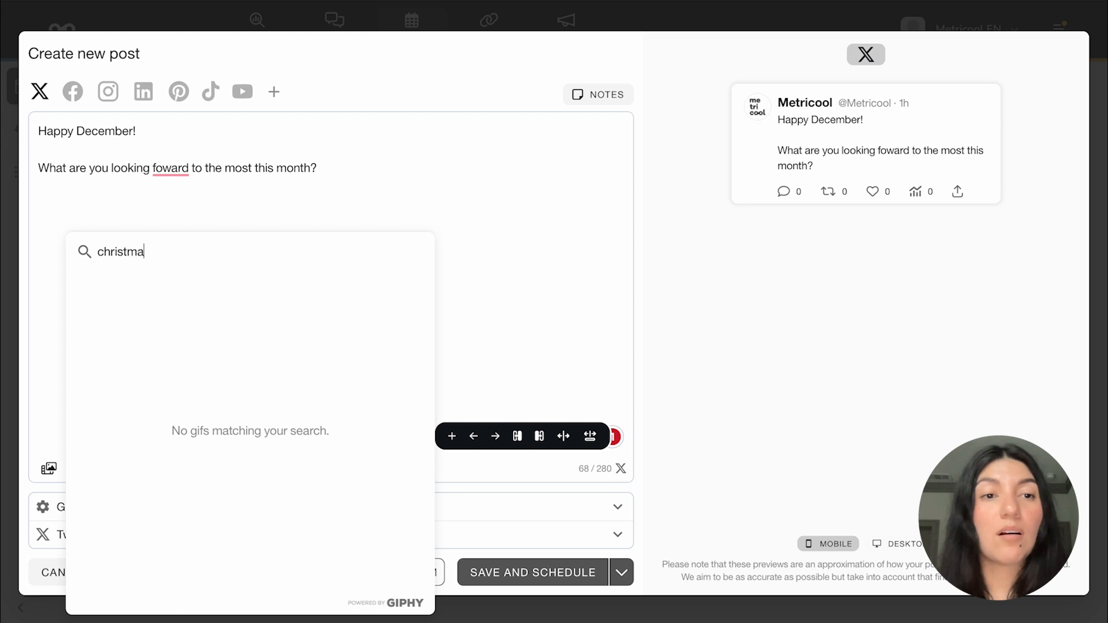
pyautogui.write('ho')
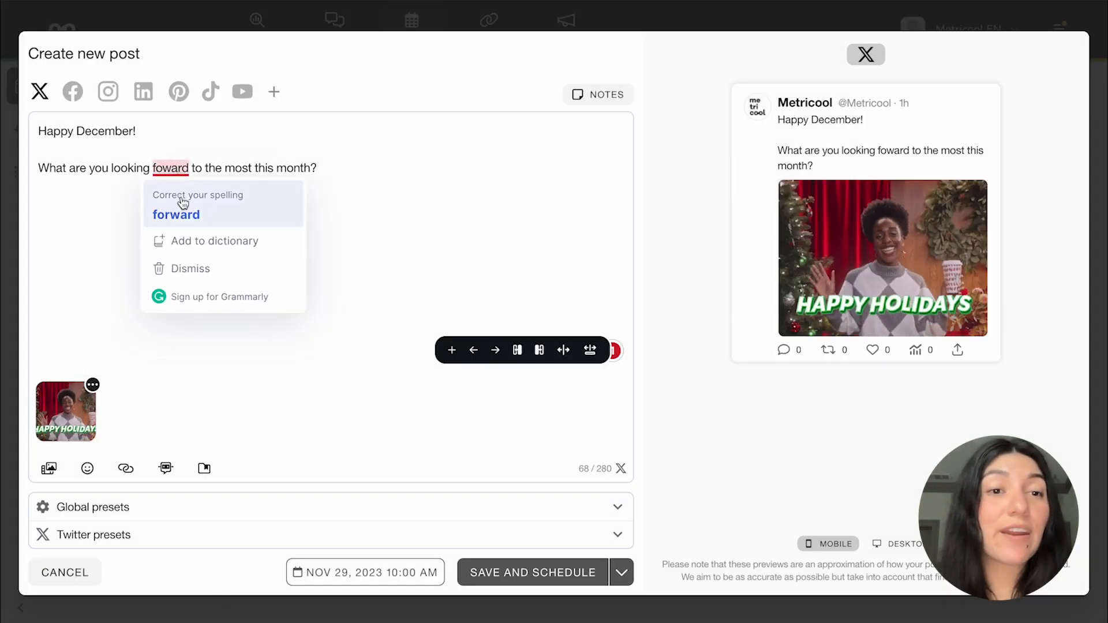
pyautogui.click(176, 214)
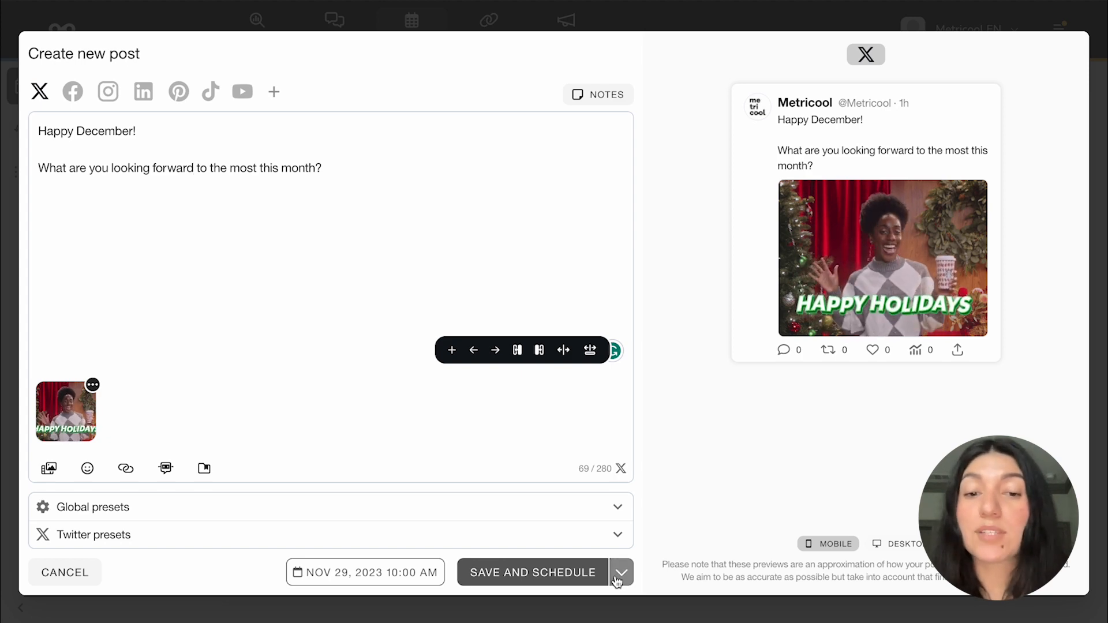
# Change the save option from scheduling to Send to review
pyautogui.click(620, 572)
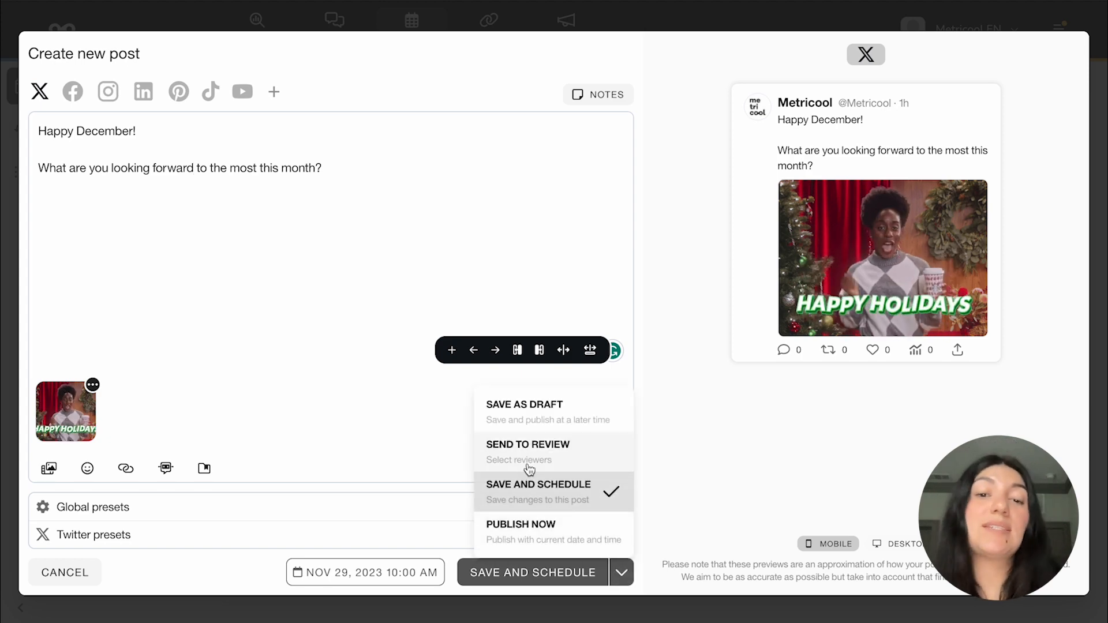
pyautogui.click(528, 452)
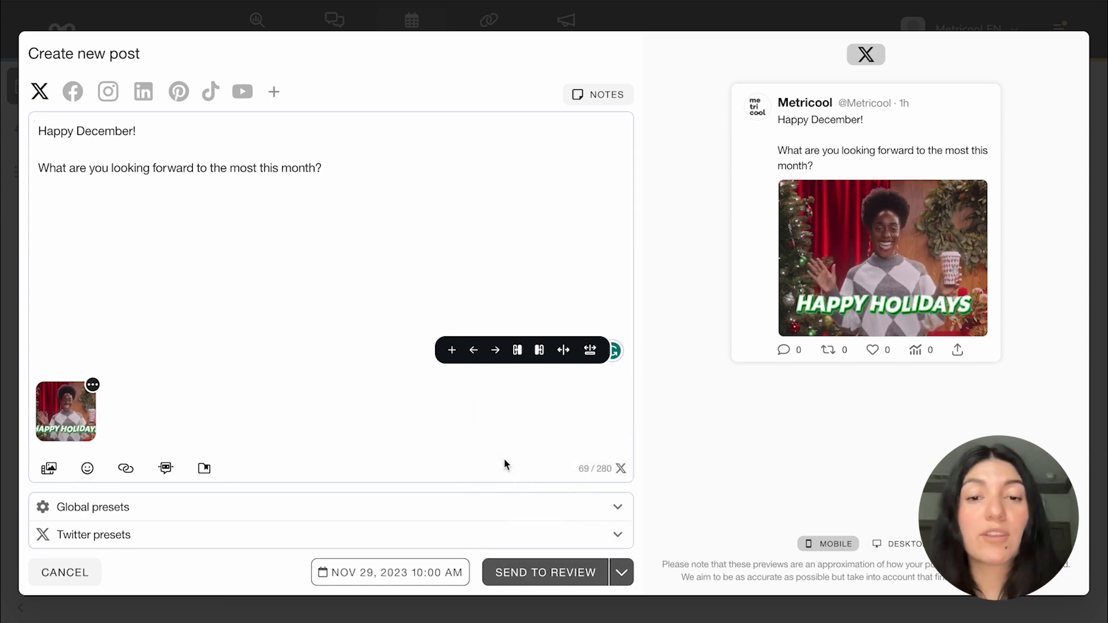
pyautogui.click(544, 572)
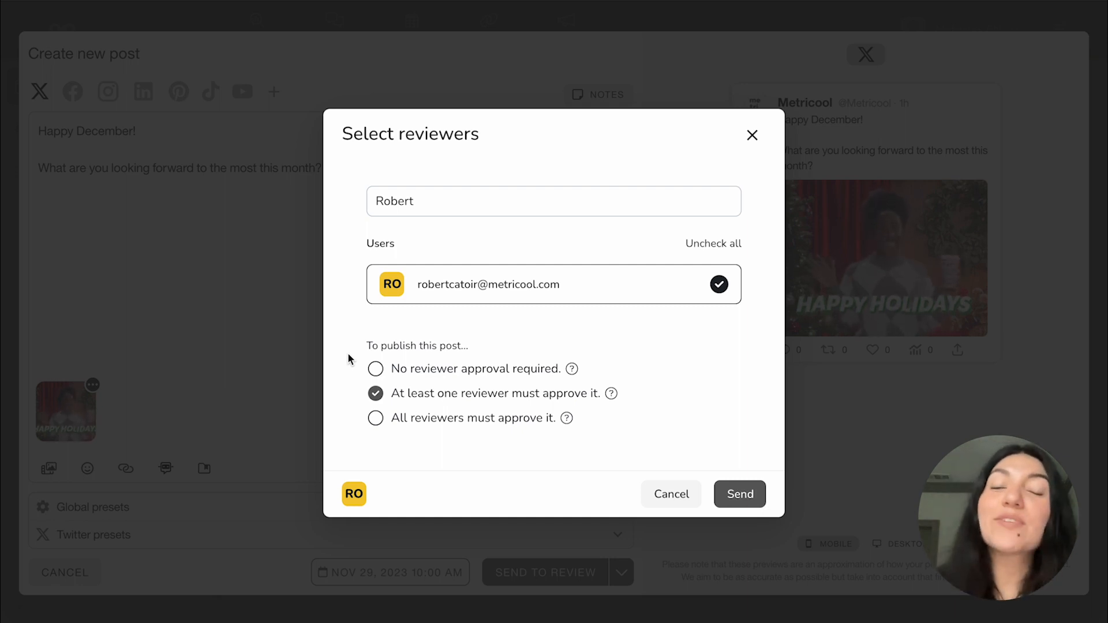
pyautogui.moveTo(424, 261)
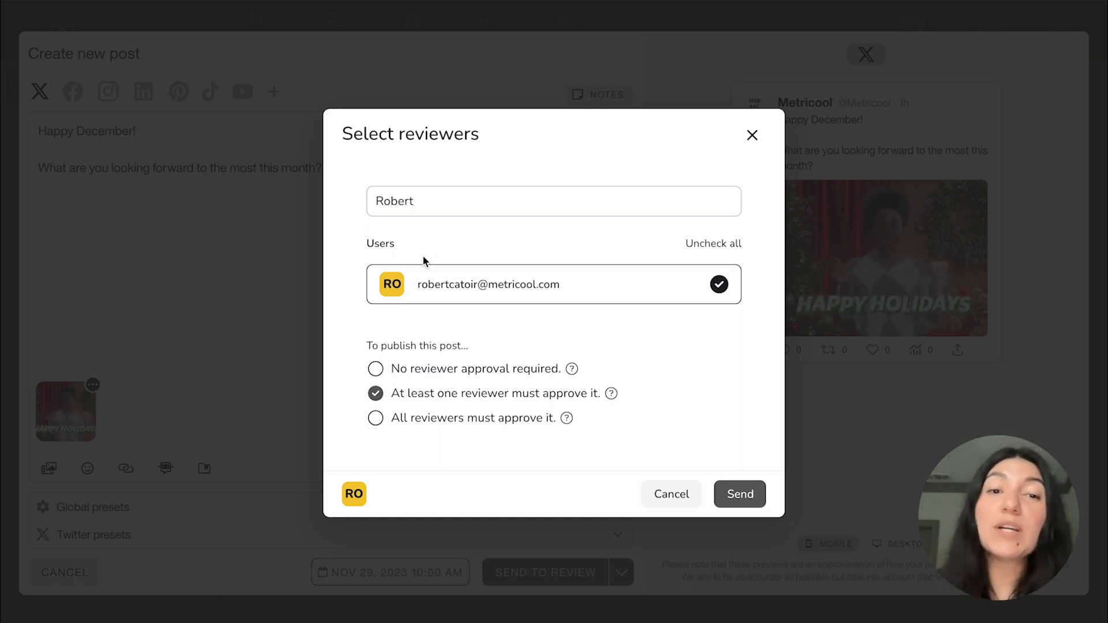
# Send the post to reviewer 'robert', requiring at least one approval
pyautogui.click(554, 201)
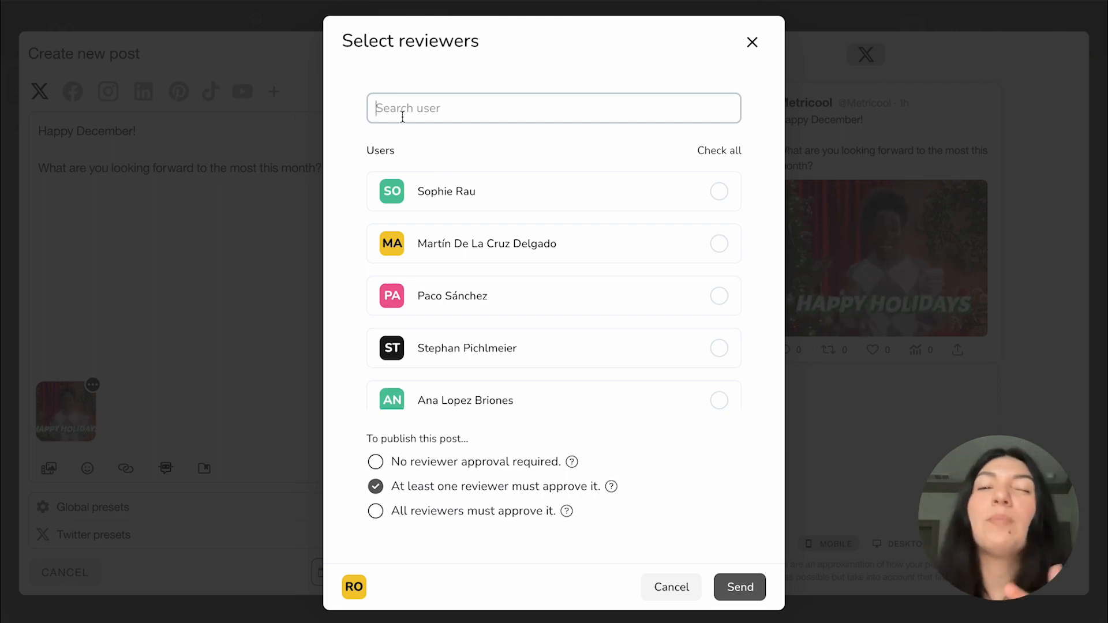
pyautogui.write('robert')
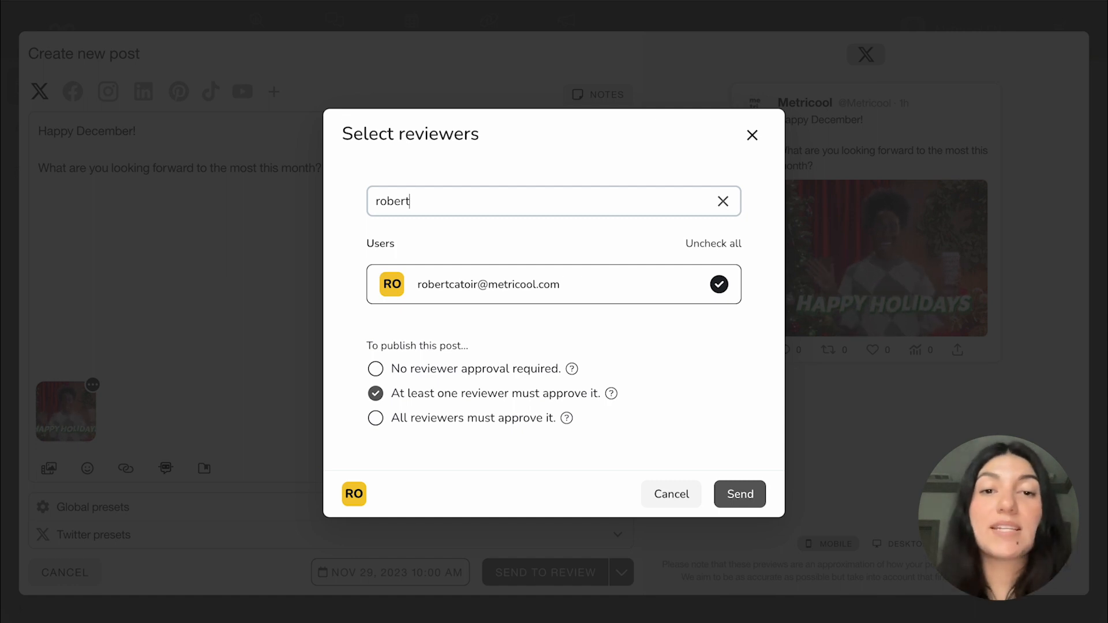
pyautogui.moveTo(501, 288)
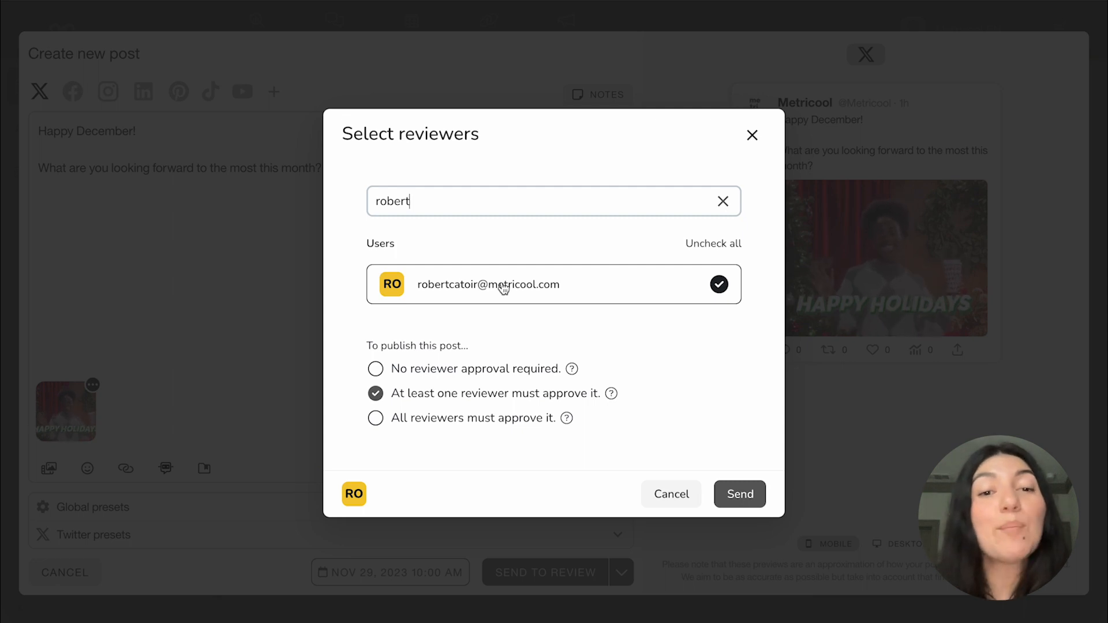
pyautogui.moveTo(711, 470)
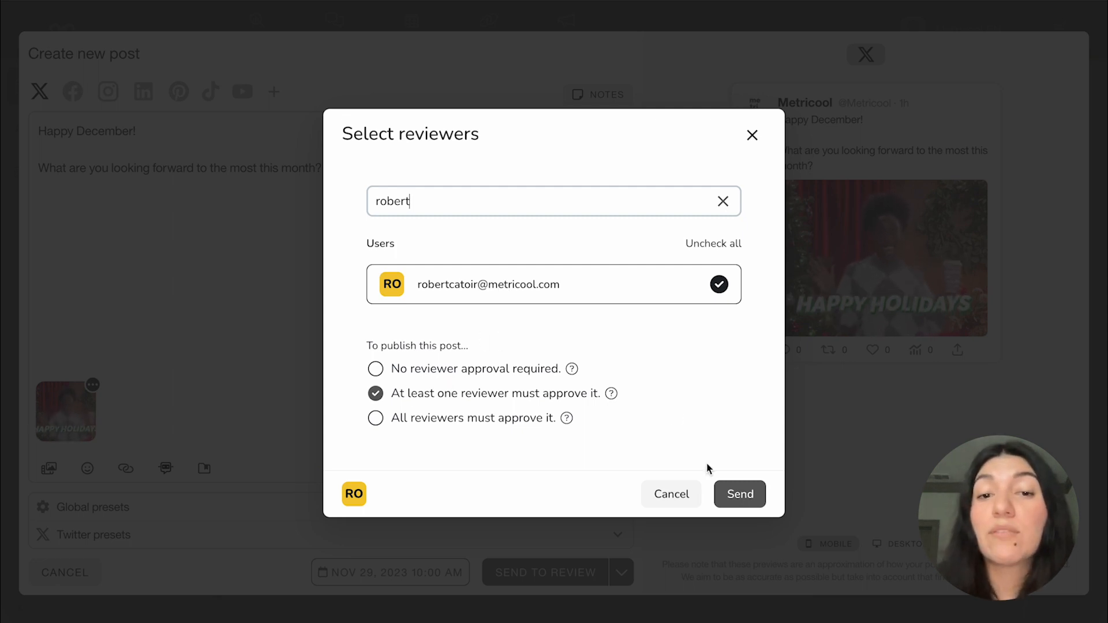
pyautogui.click(739, 494)
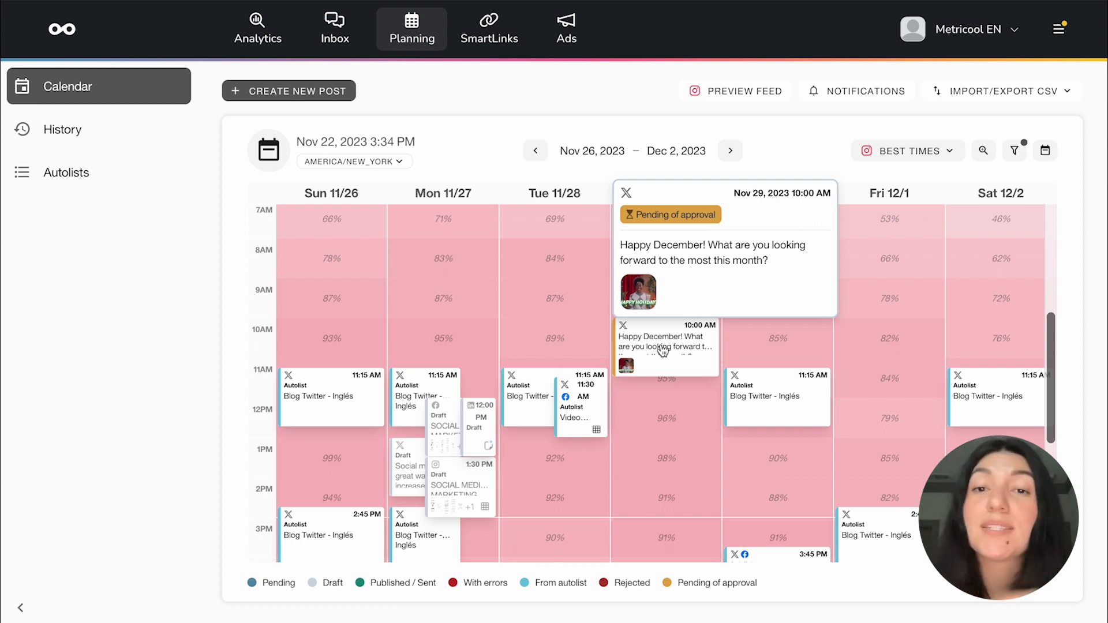
pyautogui.moveTo(658, 360)
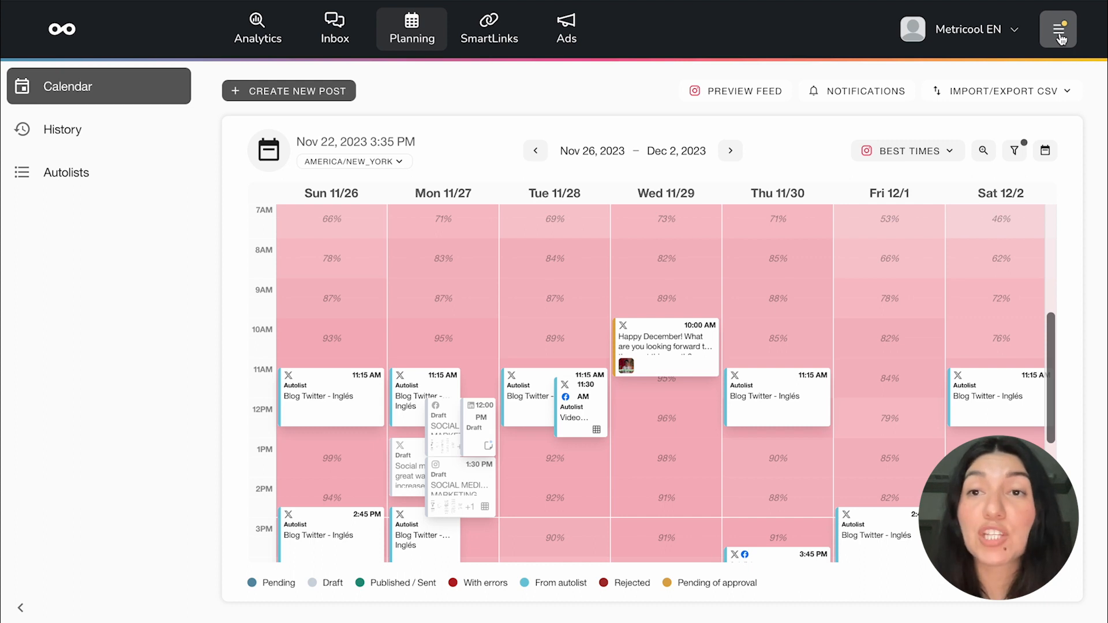
# Open My tasks from the account menu
pyautogui.click(1057, 29)
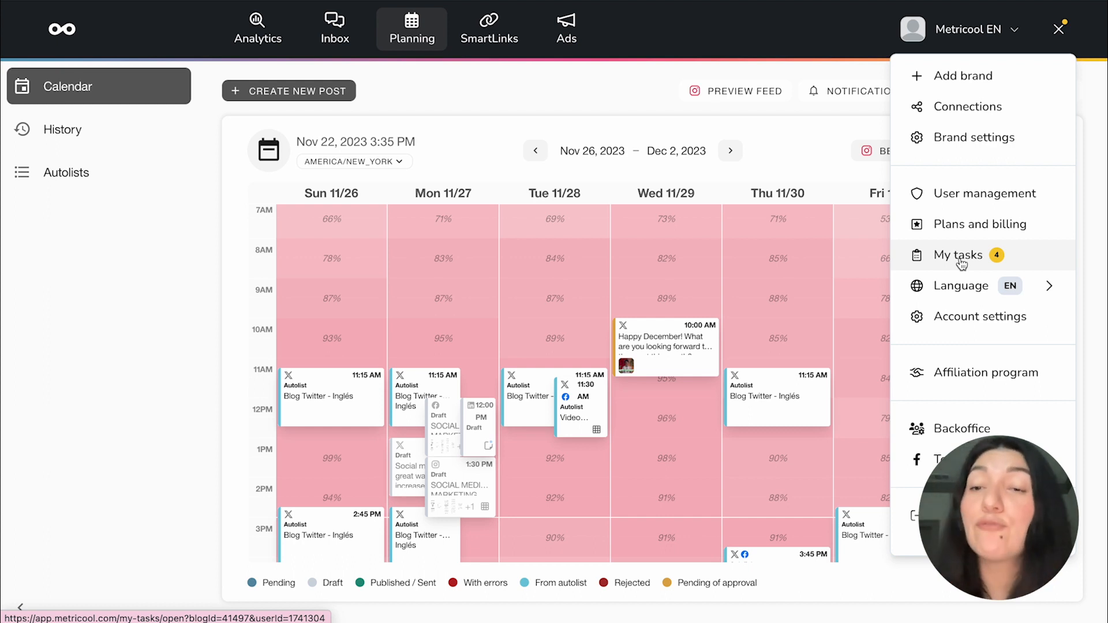
pyautogui.click(959, 255)
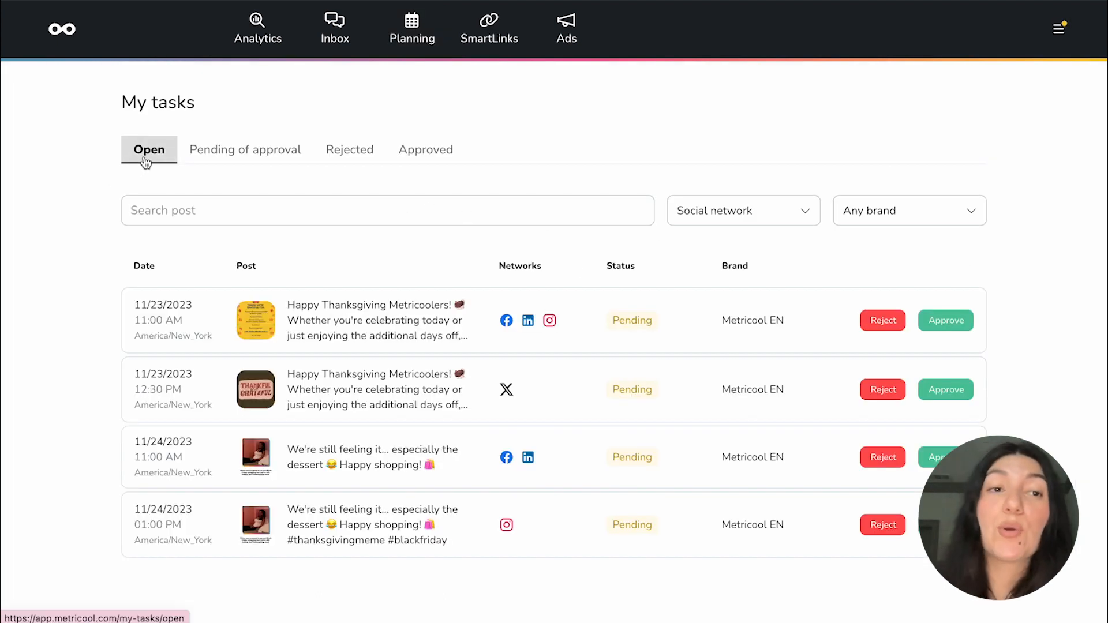
# Browse the pending, approved and open task tabs, then preview the 11/24 dessert post
pyautogui.click(245, 149)
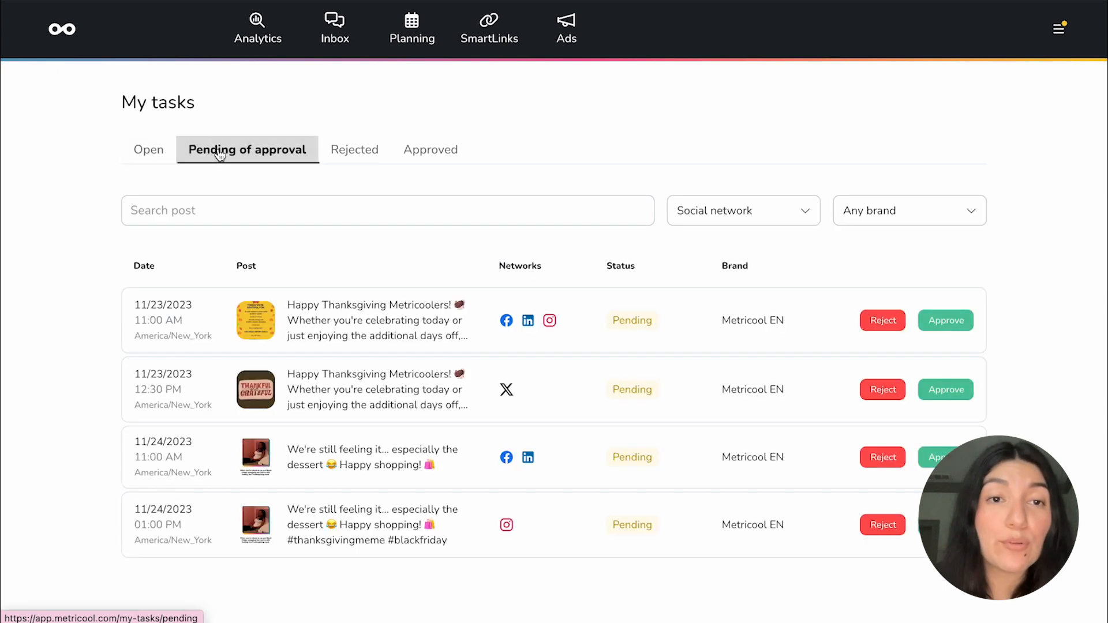
pyautogui.click(424, 149)
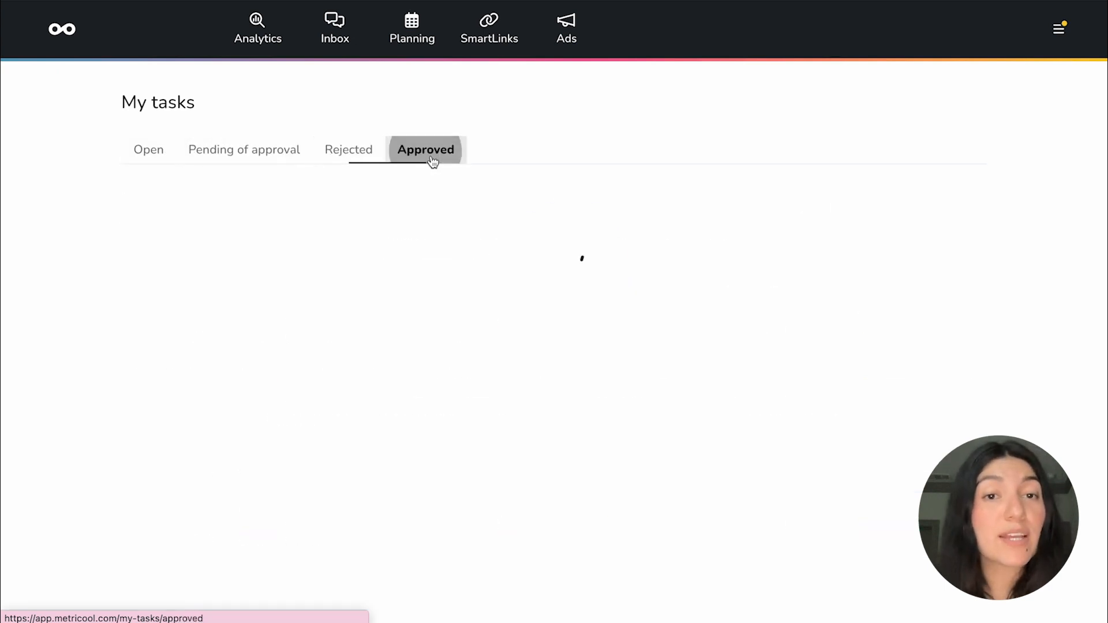
pyautogui.click(149, 149)
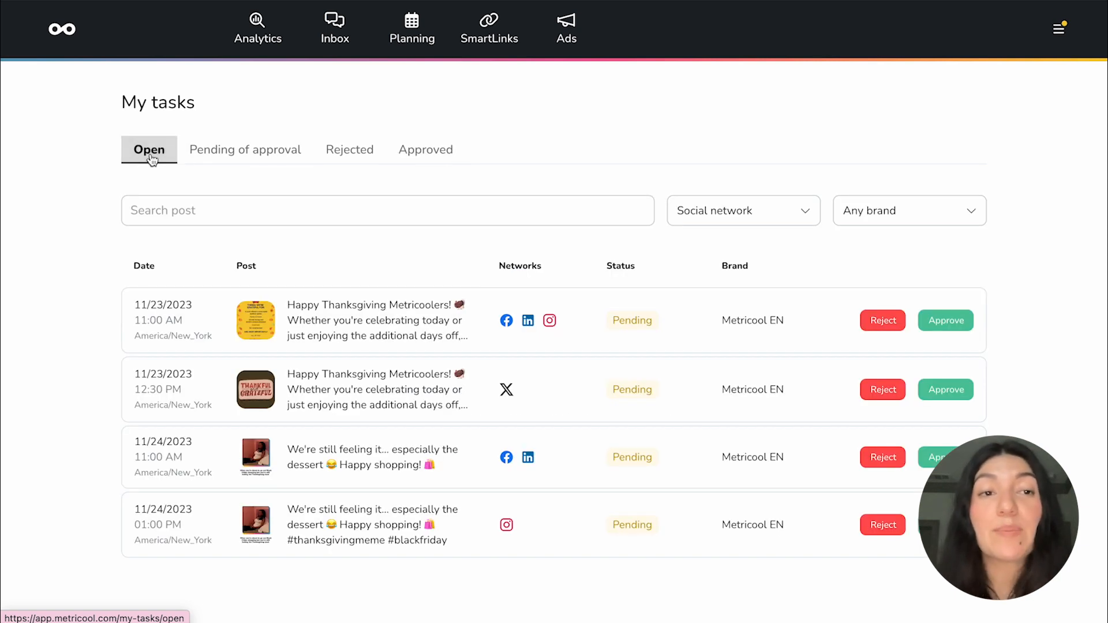
pyautogui.click(245, 149)
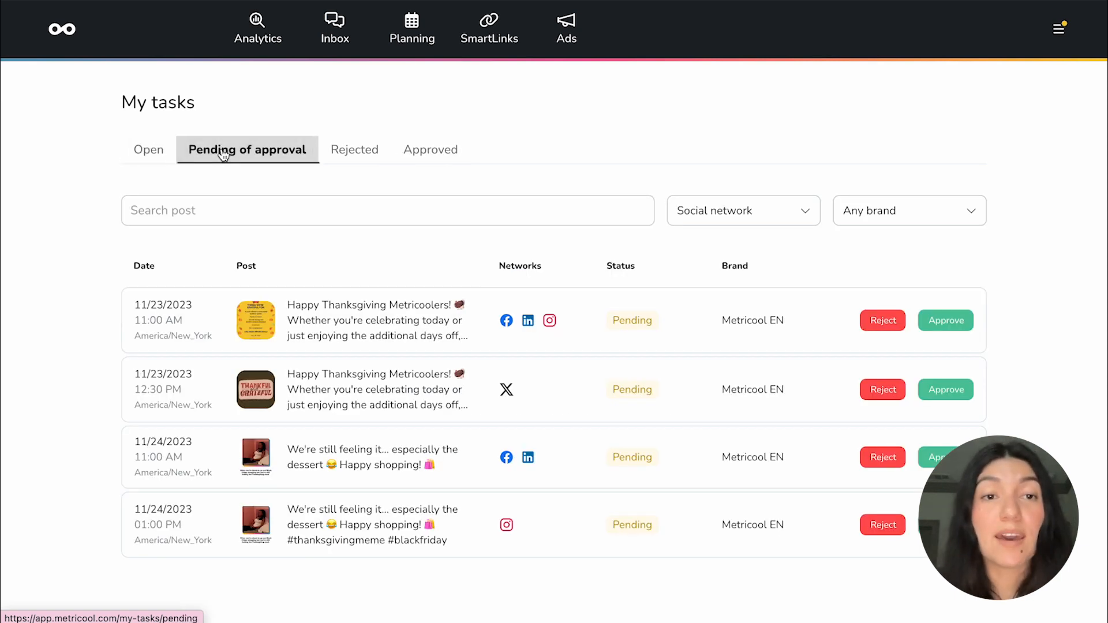
pyautogui.click(148, 149)
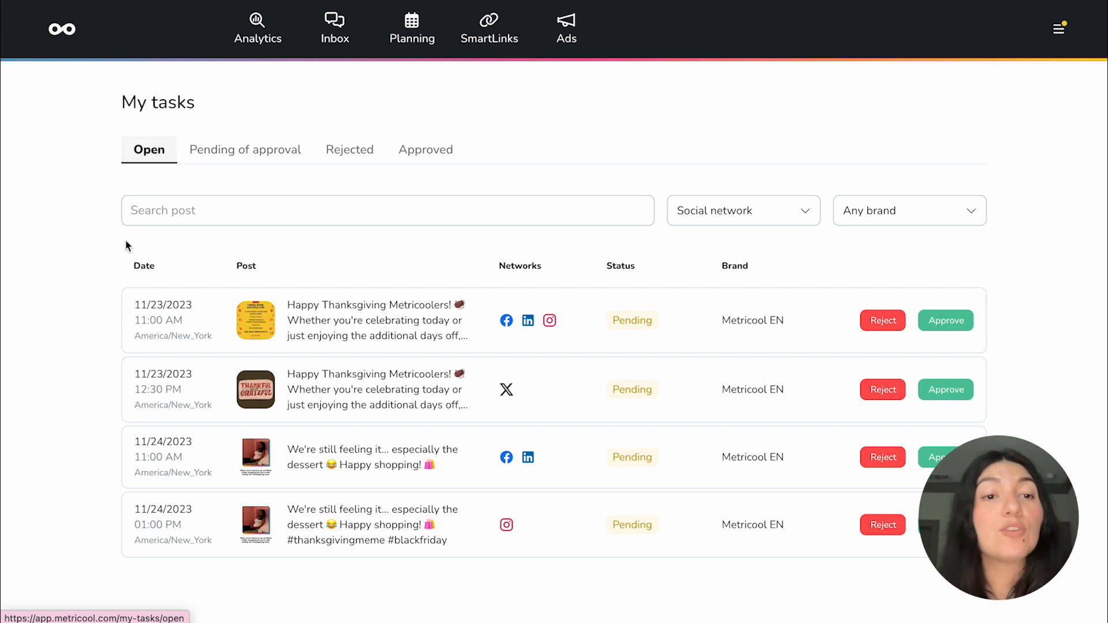
pyautogui.moveTo(332, 487)
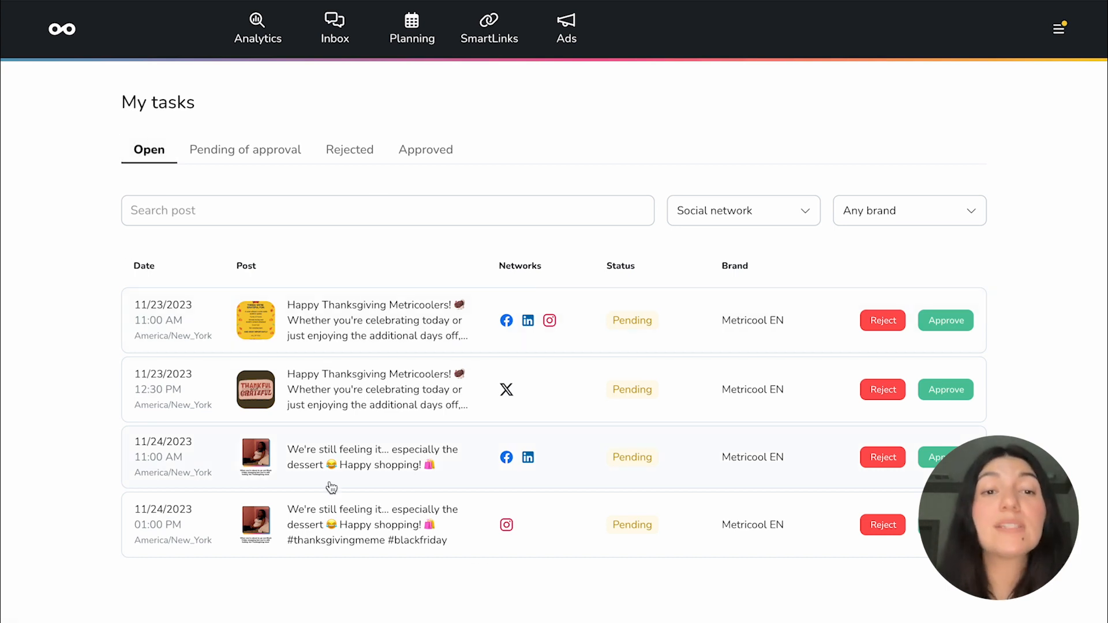
pyautogui.moveTo(329, 424)
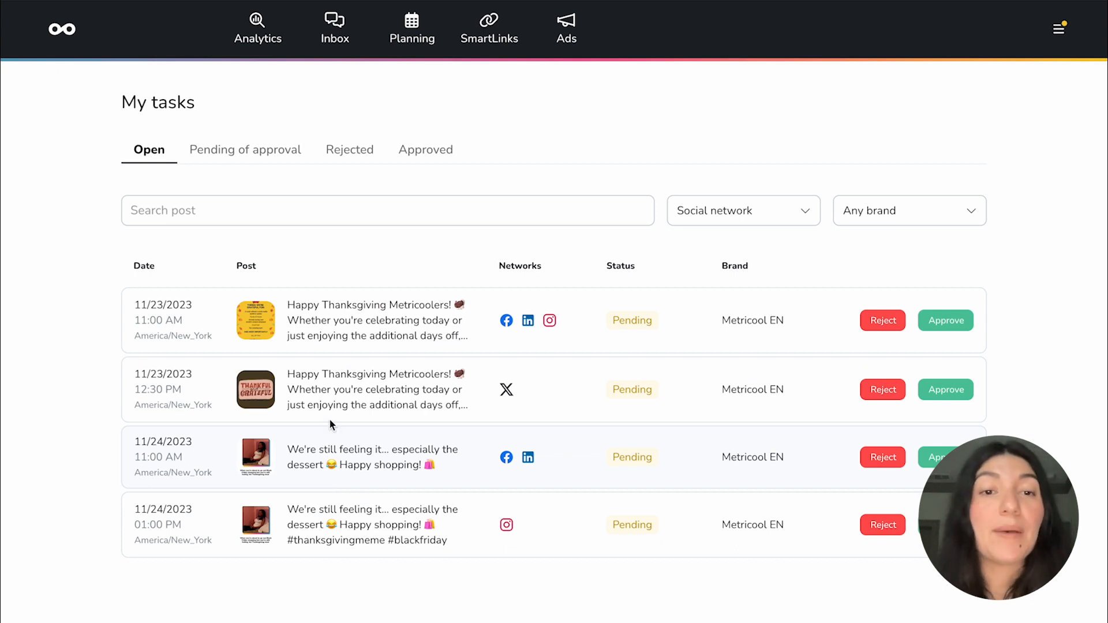
pyautogui.moveTo(356, 343)
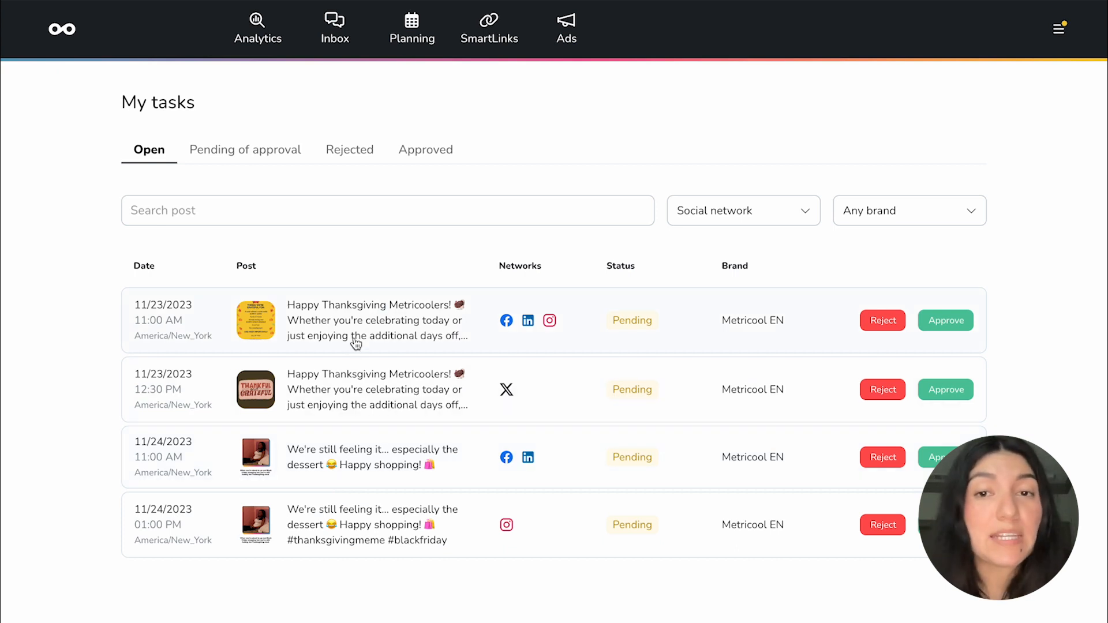
pyautogui.moveTo(632, 320)
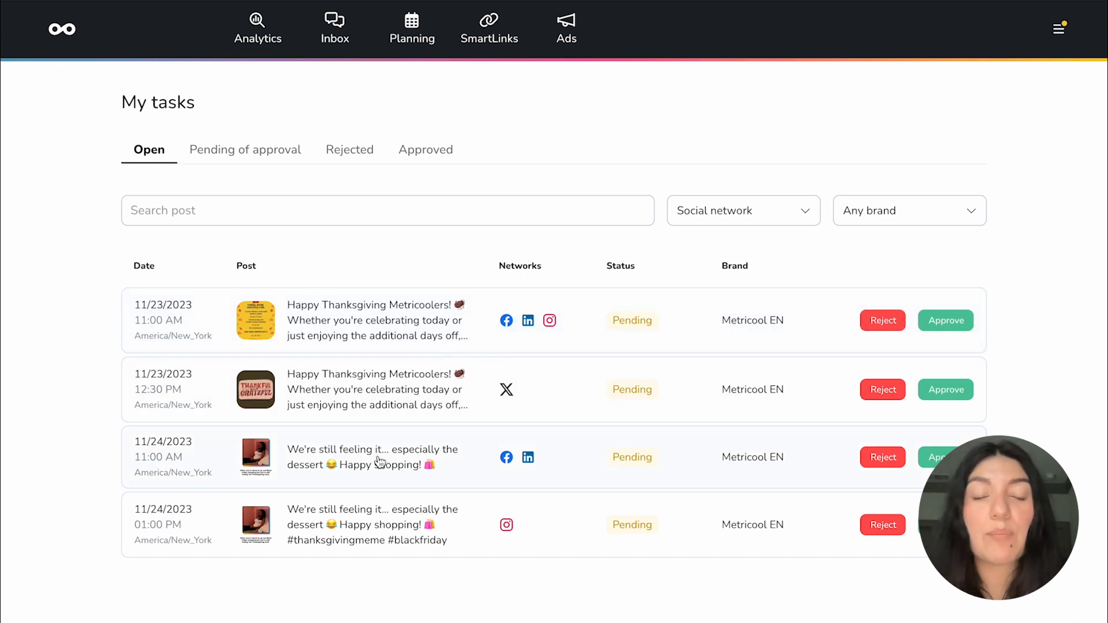
pyautogui.click(374, 456)
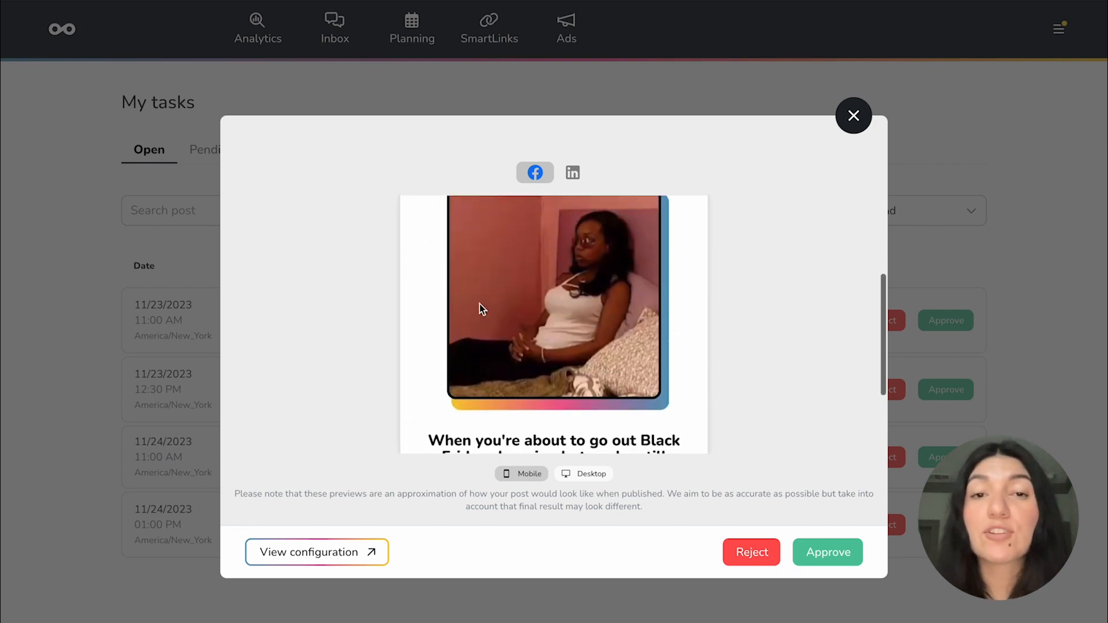
# Check the LinkedIn caption of the 11/24 11:00 AM dessert post and approve it
pyautogui.click(572, 173)
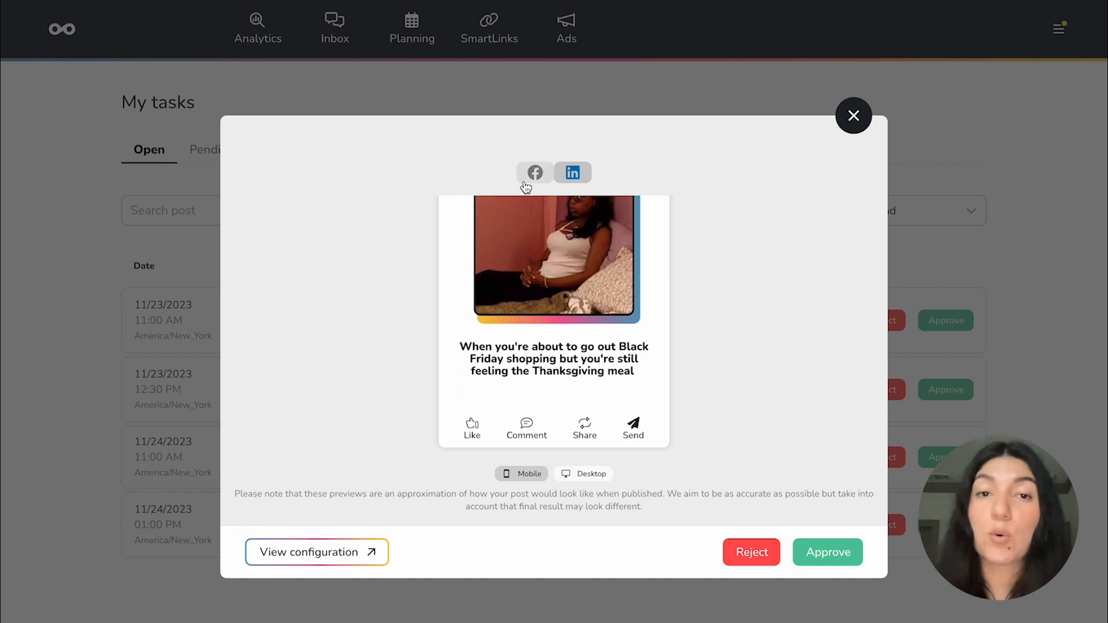
pyautogui.click(572, 173)
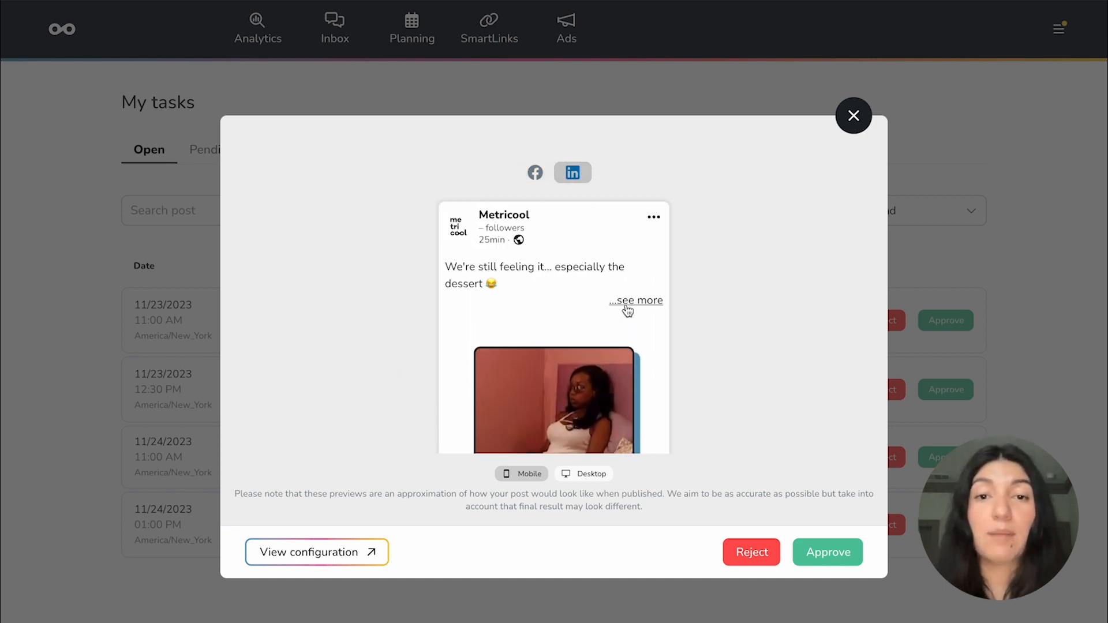
pyautogui.click(635, 300)
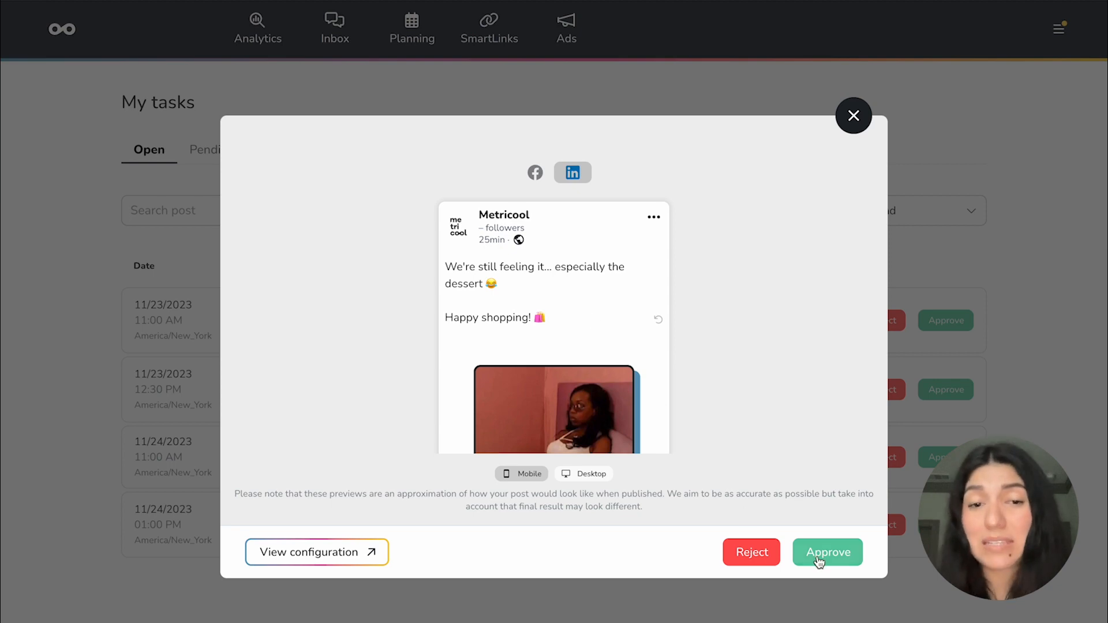
pyautogui.click(827, 551)
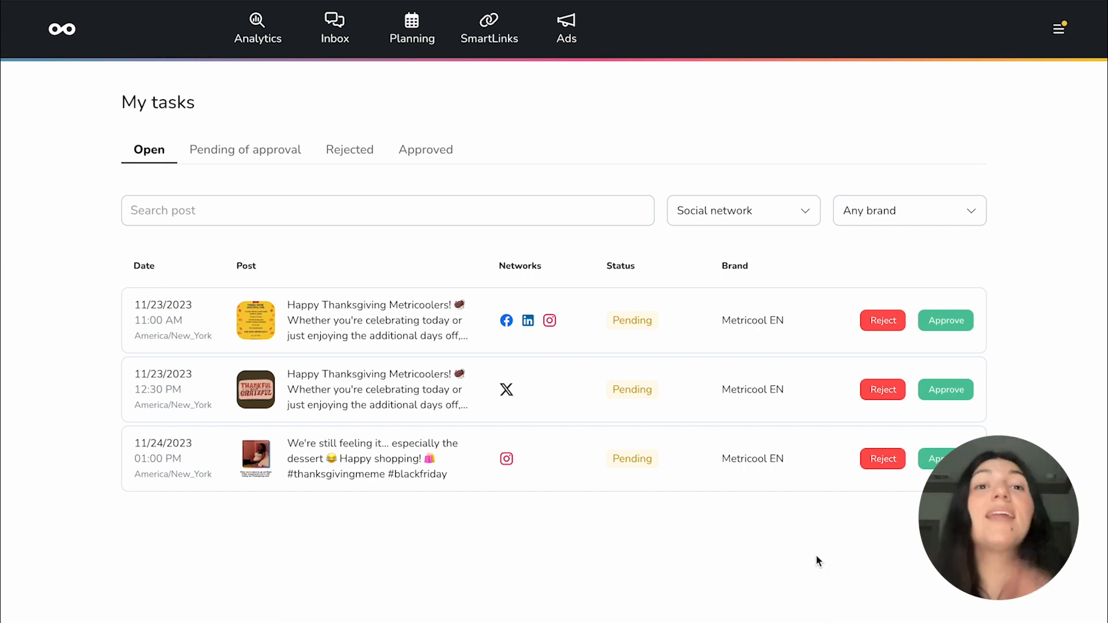
# Check Planning, then return to My tasks to preview the 11/23 12:30 PM X post
pyautogui.click(412, 29)
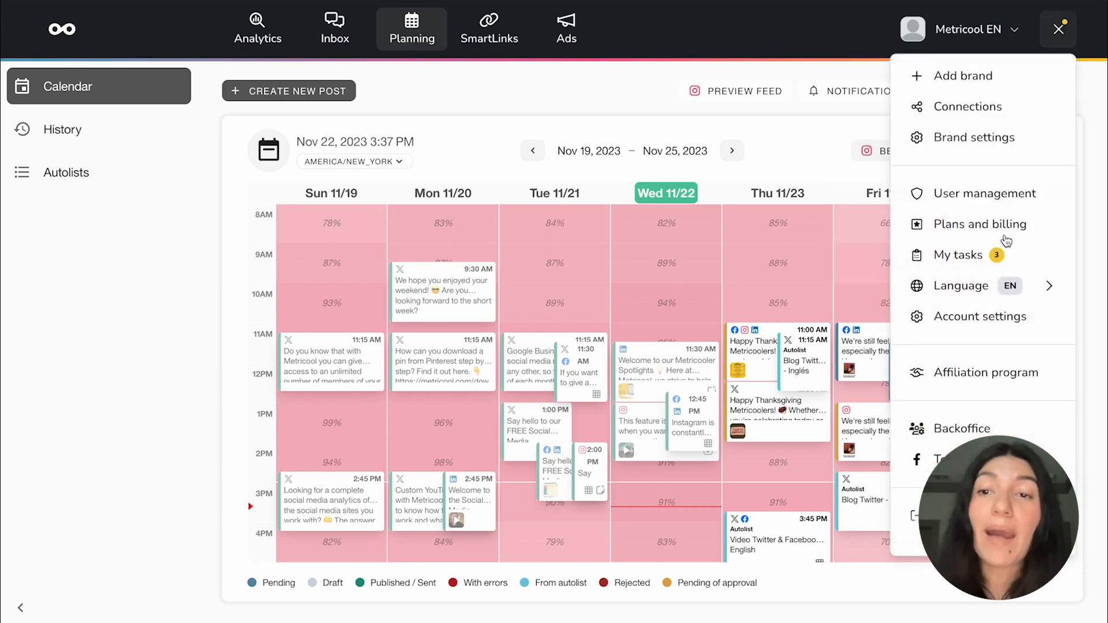
pyautogui.click(960, 255)
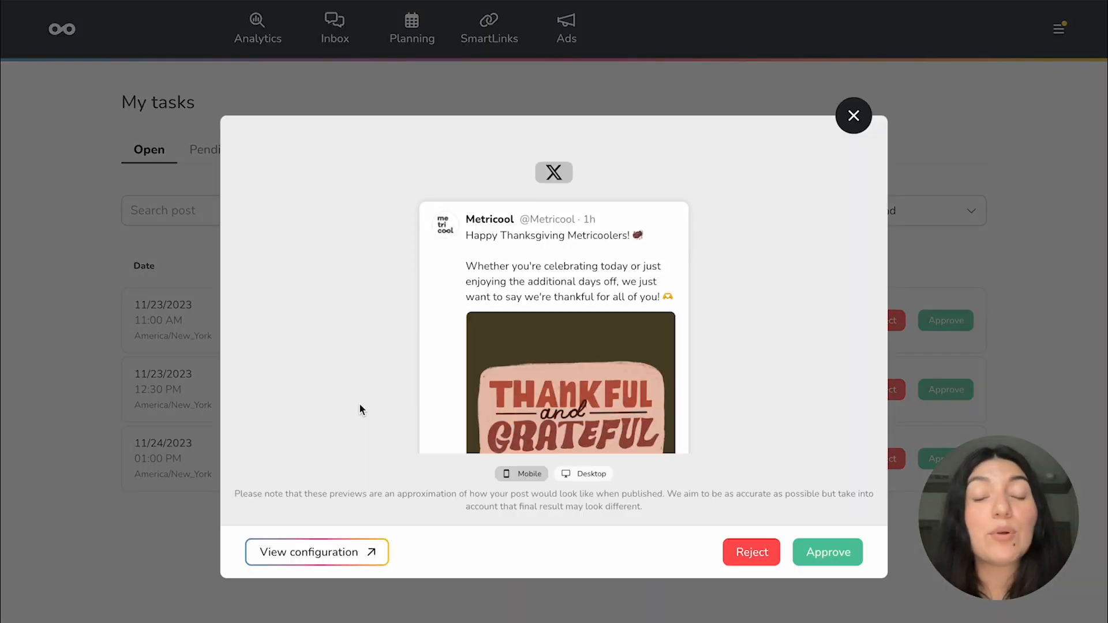
# Scroll the X Thanksgiving post preview and choose Reject
pyautogui.scroll(-3)
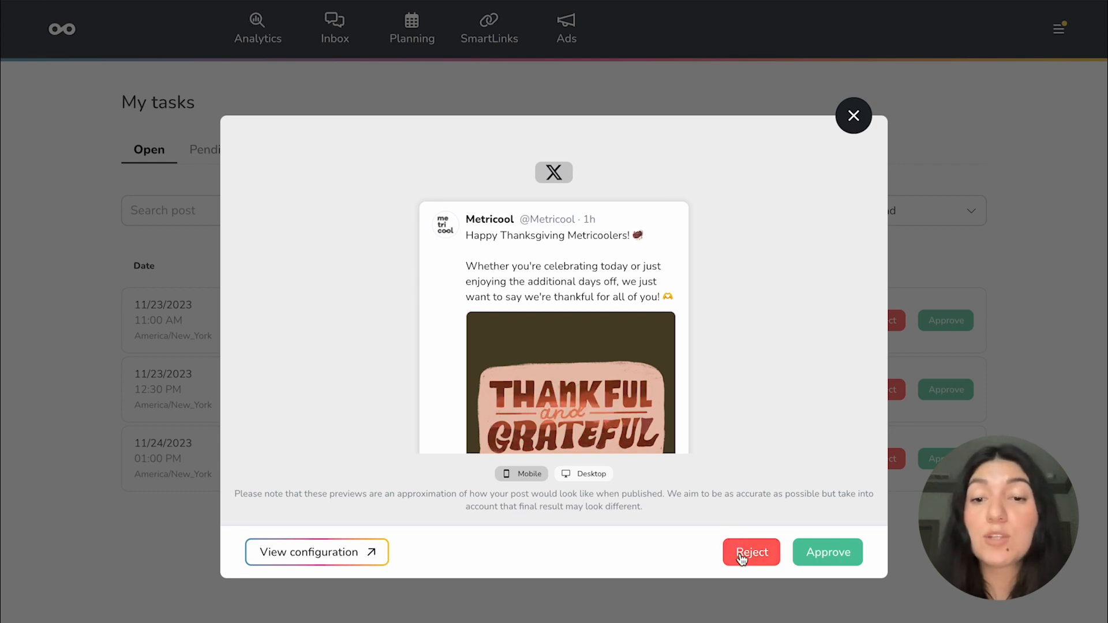
pyautogui.click(750, 552)
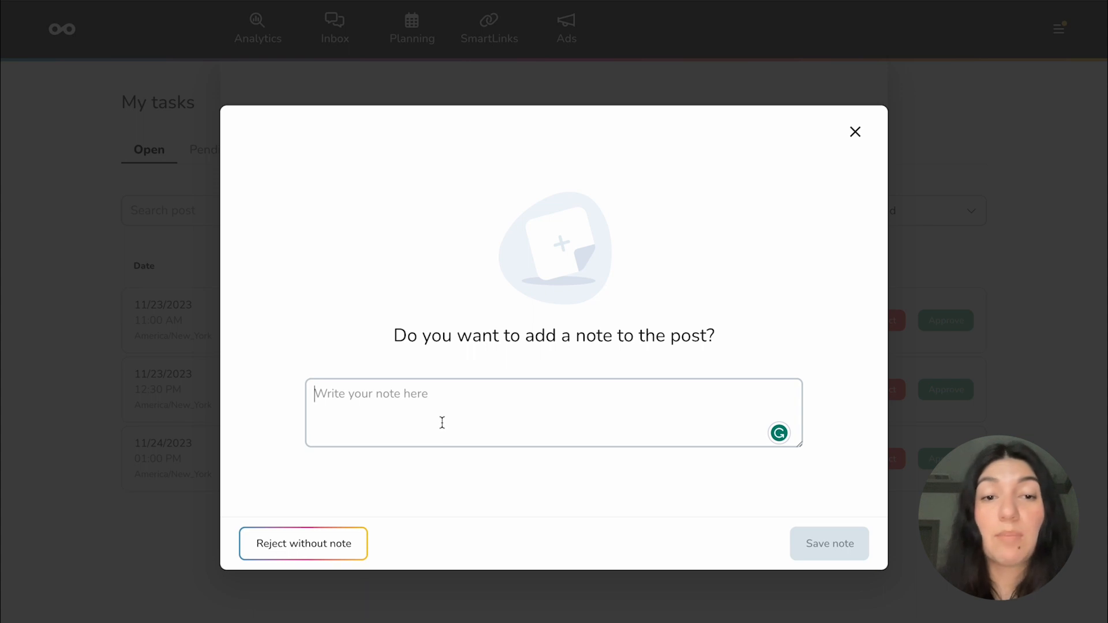
pyautogui.moveTo(778, 538)
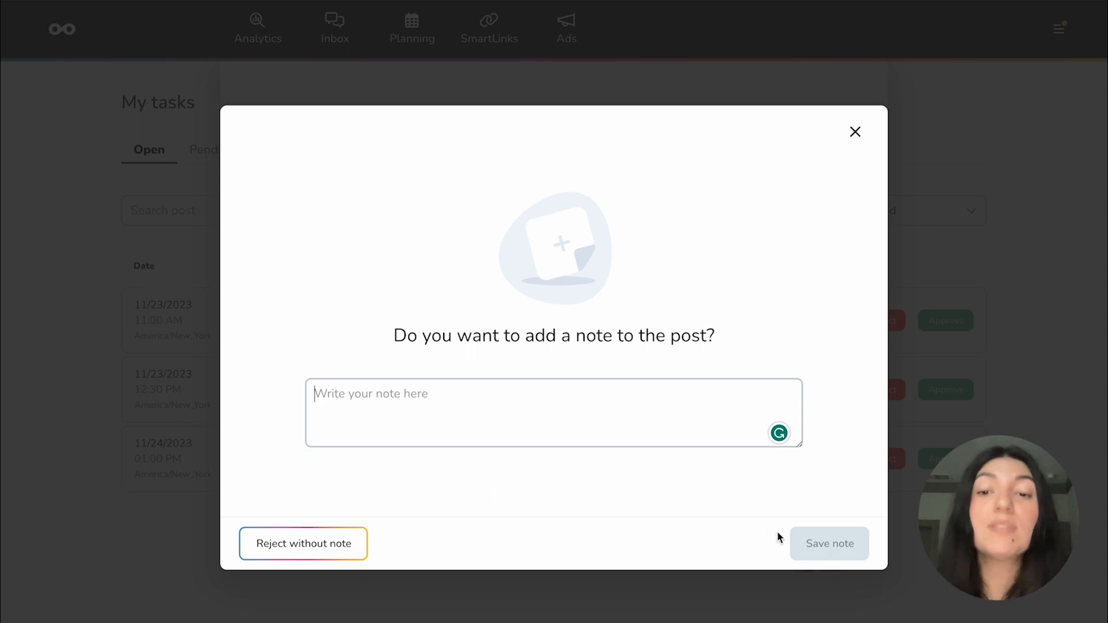
pyautogui.moveTo(770, 538)
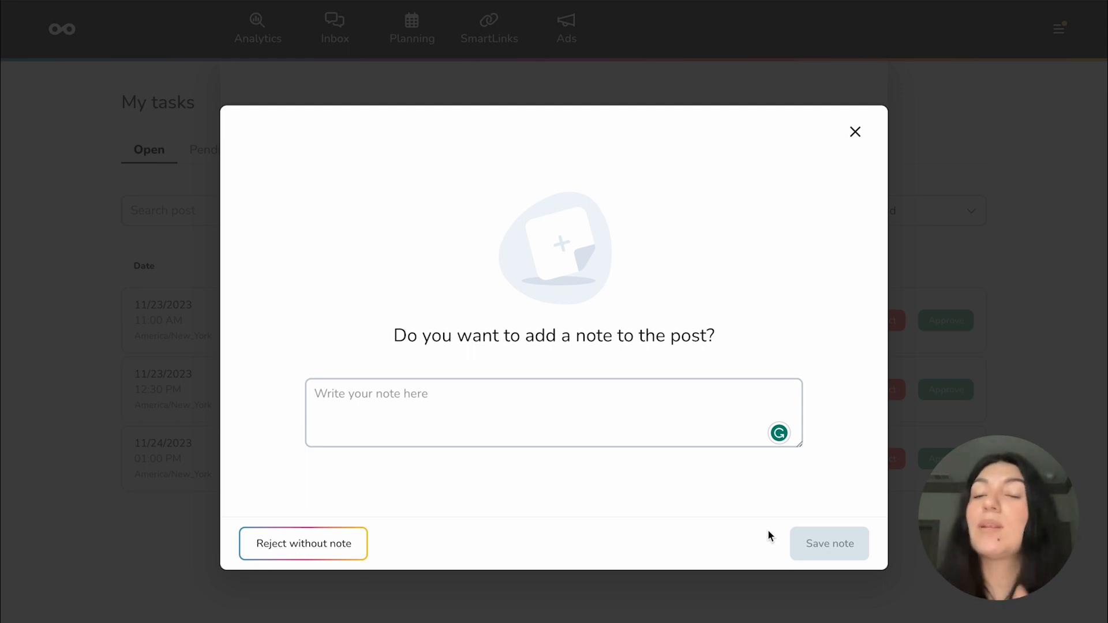
# Choose 'Reject without note' for the X Thanksgiving post
pyautogui.click(371, 393)
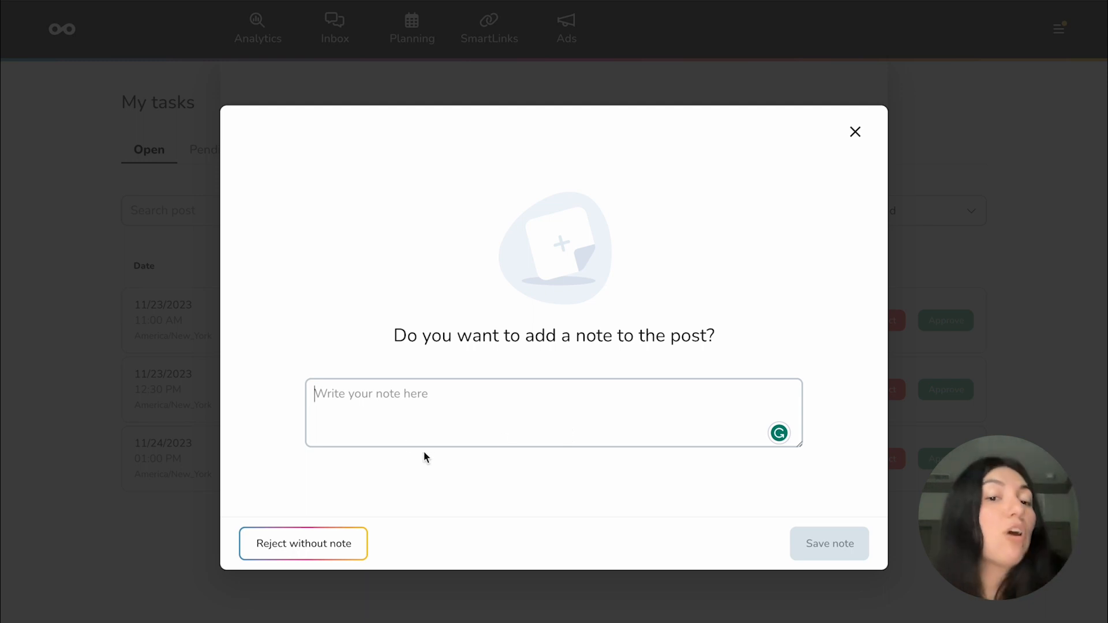
pyautogui.moveTo(338, 475)
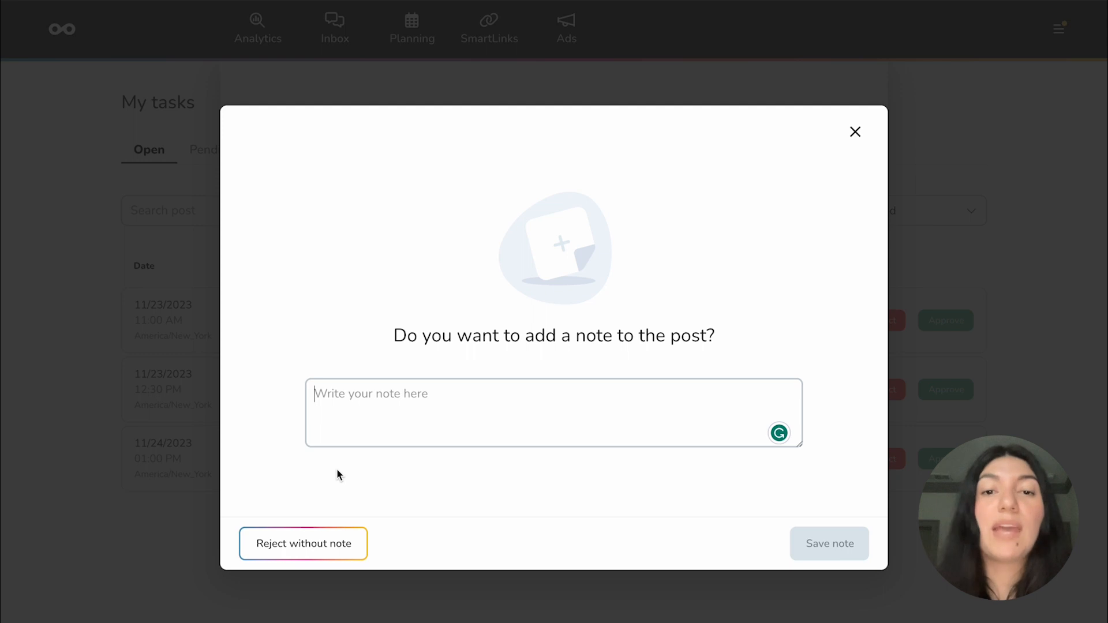
pyautogui.moveTo(302, 543)
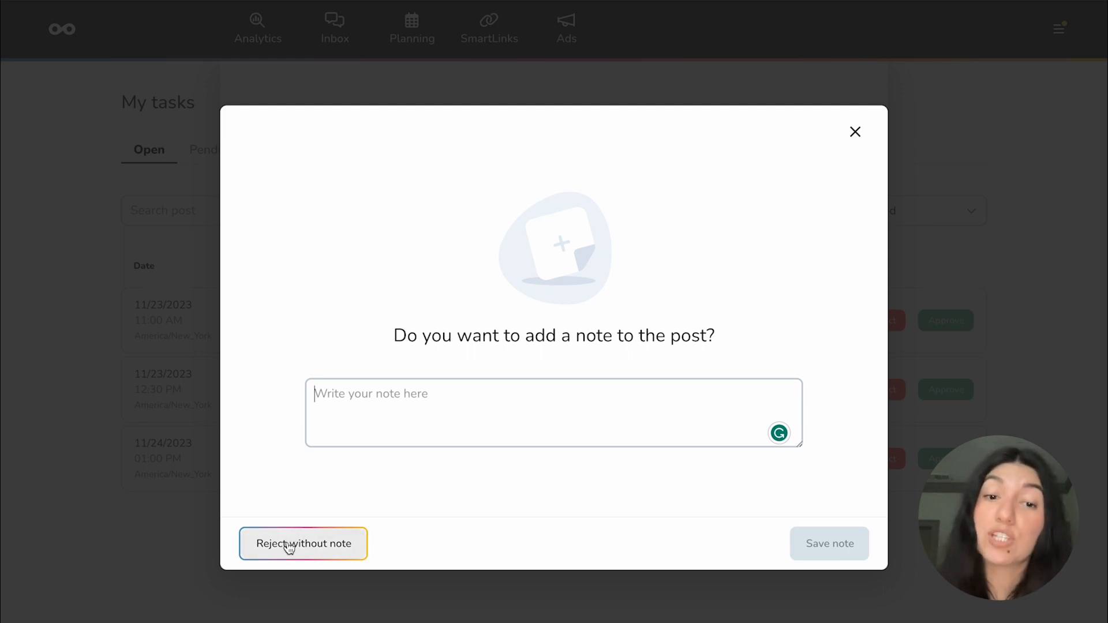
pyautogui.click(302, 544)
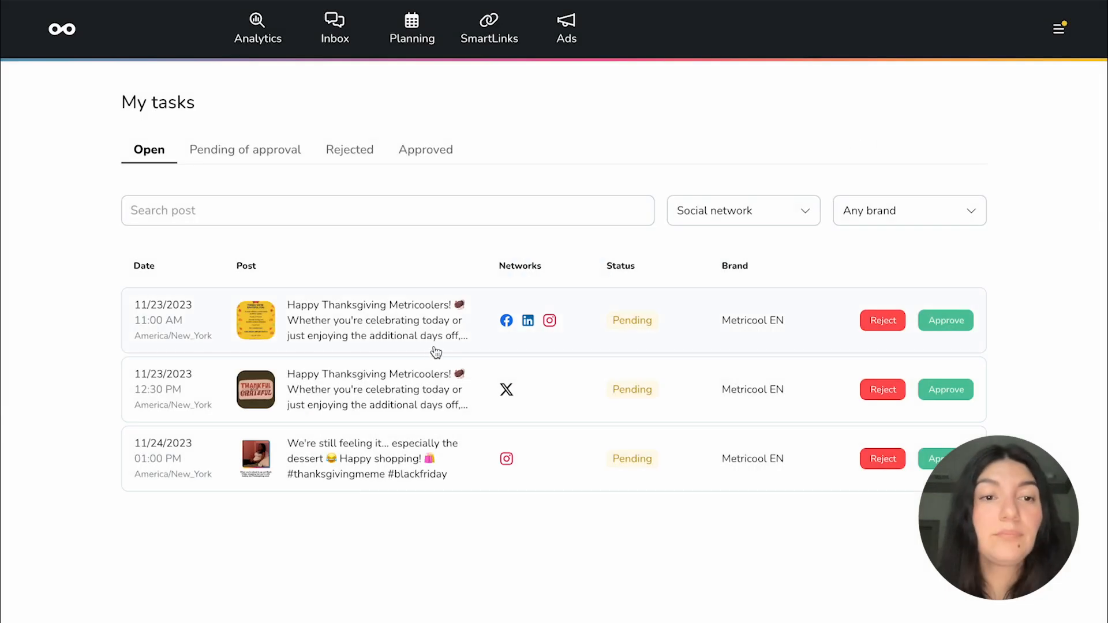
pyautogui.click(882, 389)
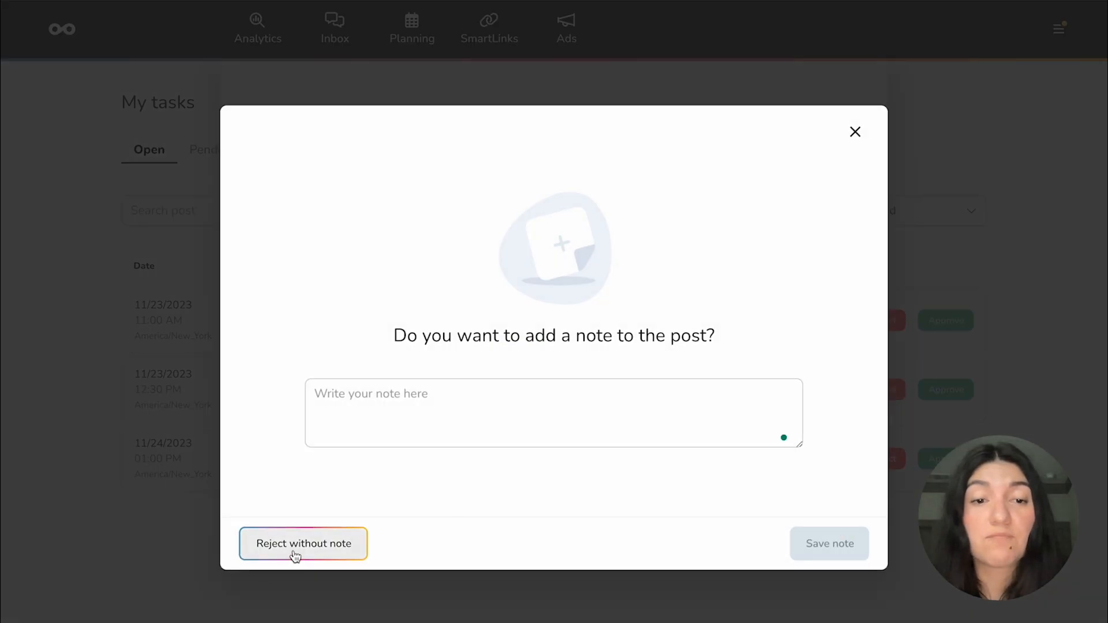
pyautogui.click(302, 544)
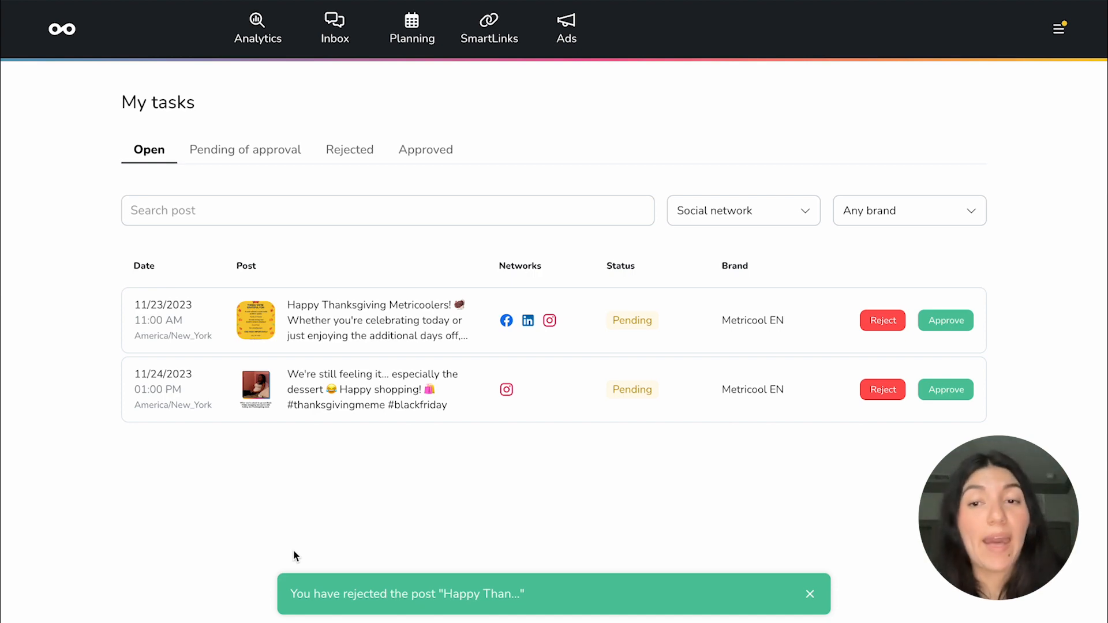
pyautogui.click(412, 29)
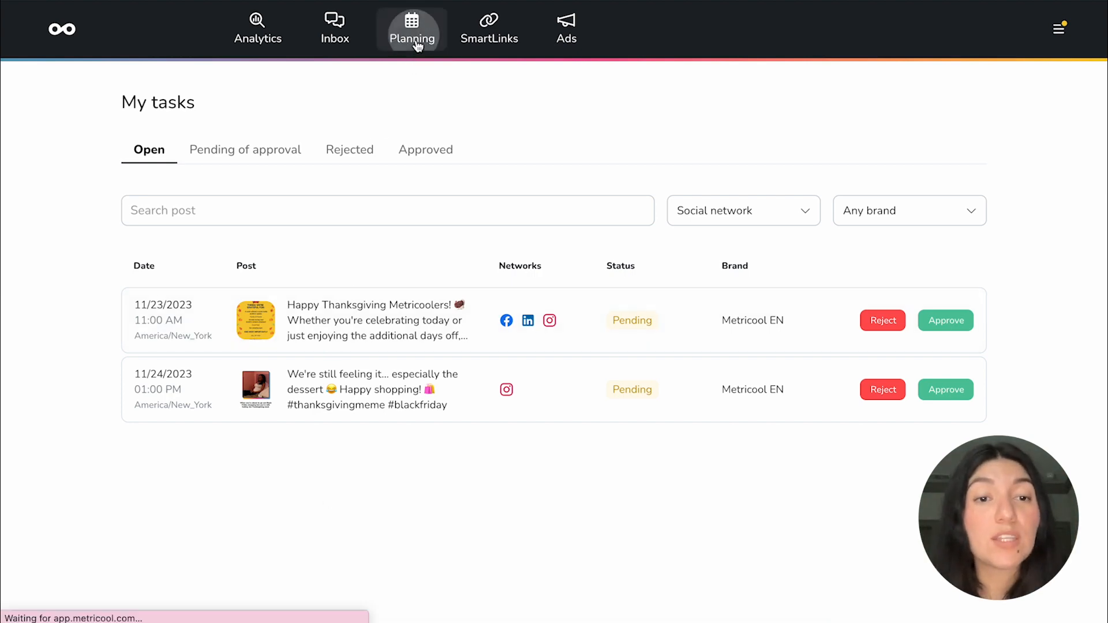
pyautogui.click(412, 30)
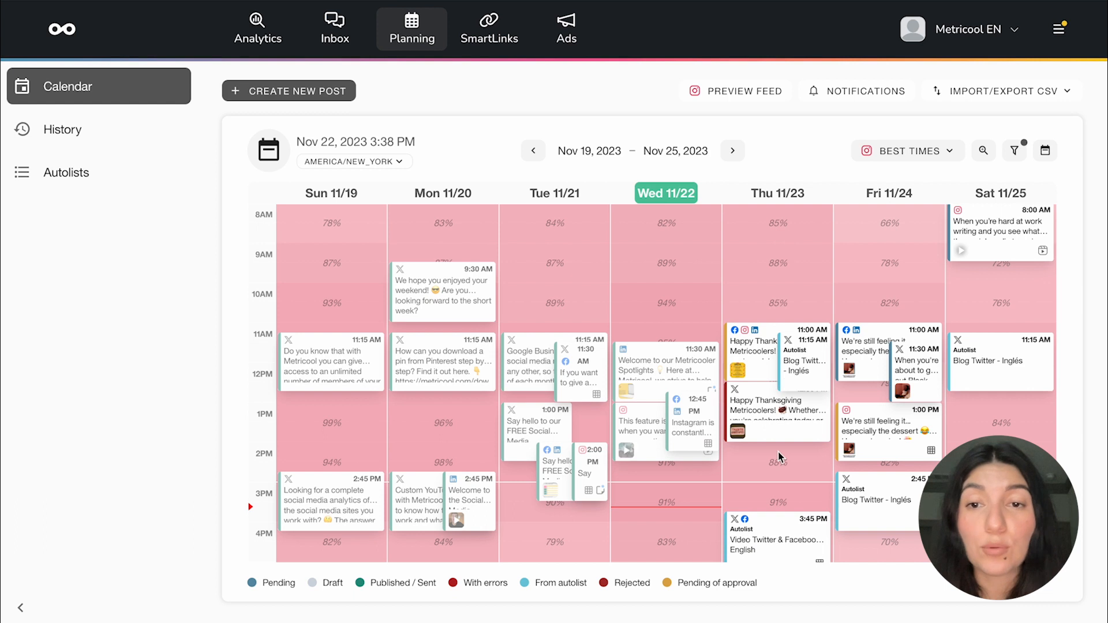
pyautogui.moveTo(763, 429)
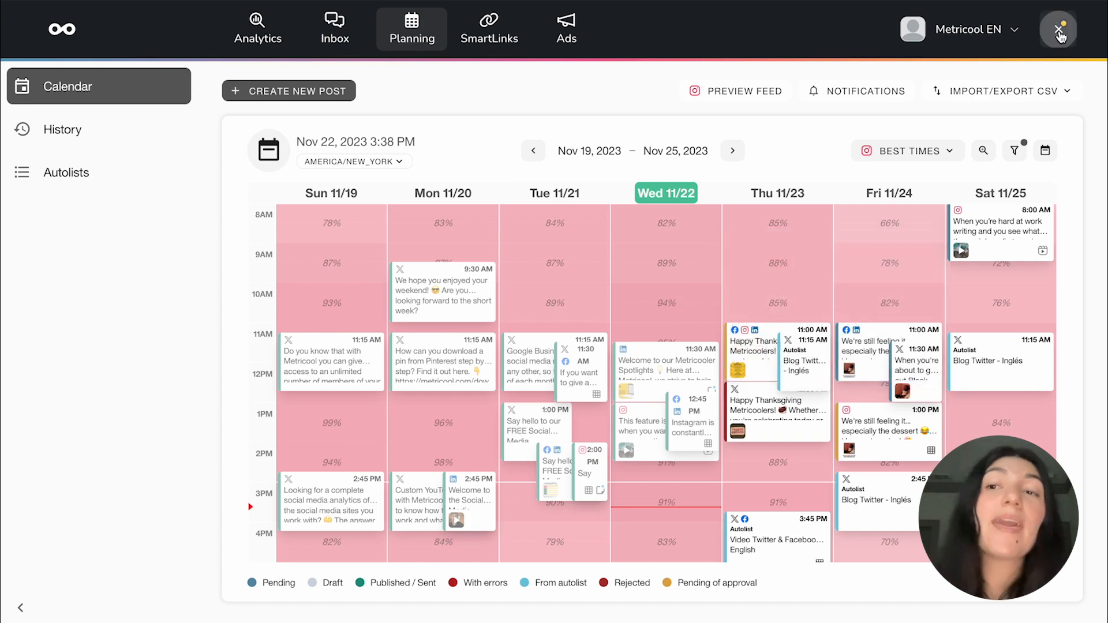
pyautogui.click(1057, 28)
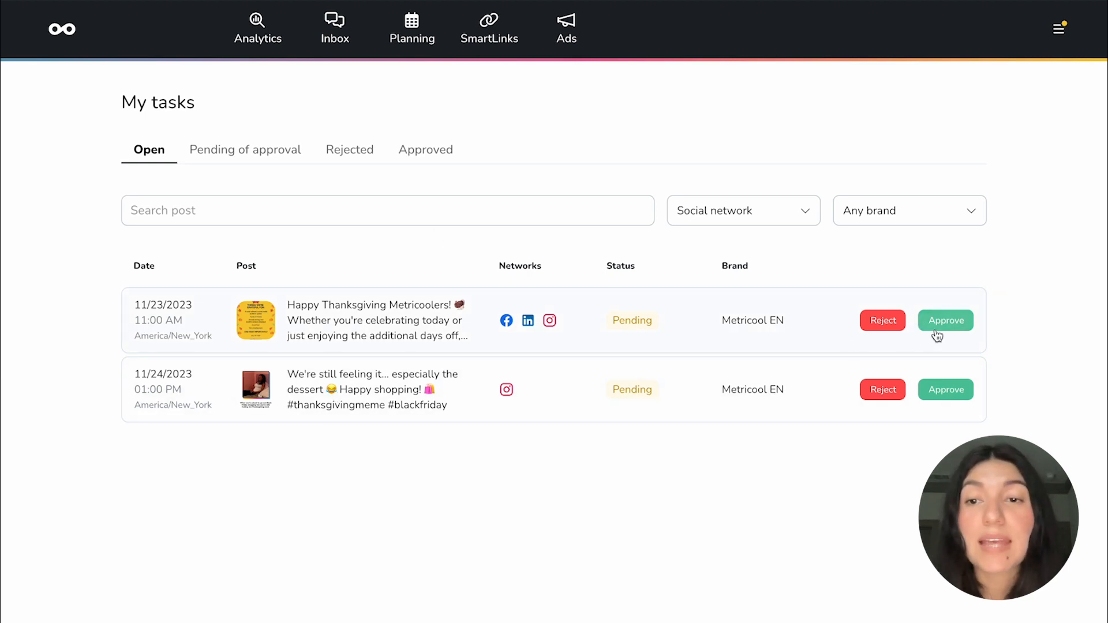
# Approve the 11/23 11:00 AM and 11/24 01:00 PM posts, then go to Planning
pyautogui.click(945, 320)
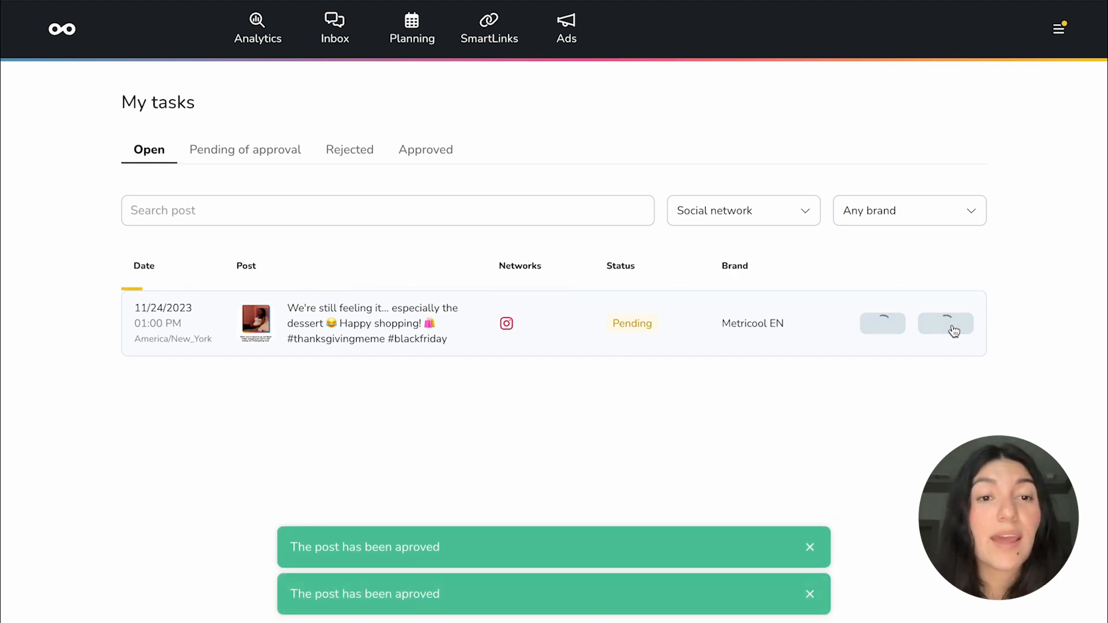
pyautogui.click(945, 324)
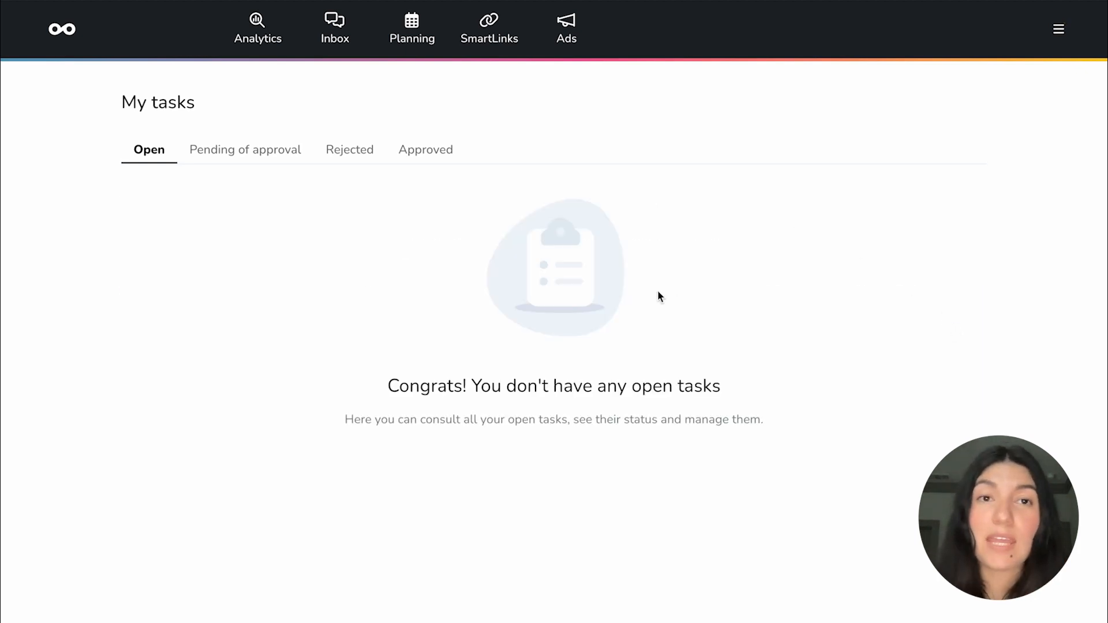
pyautogui.click(412, 29)
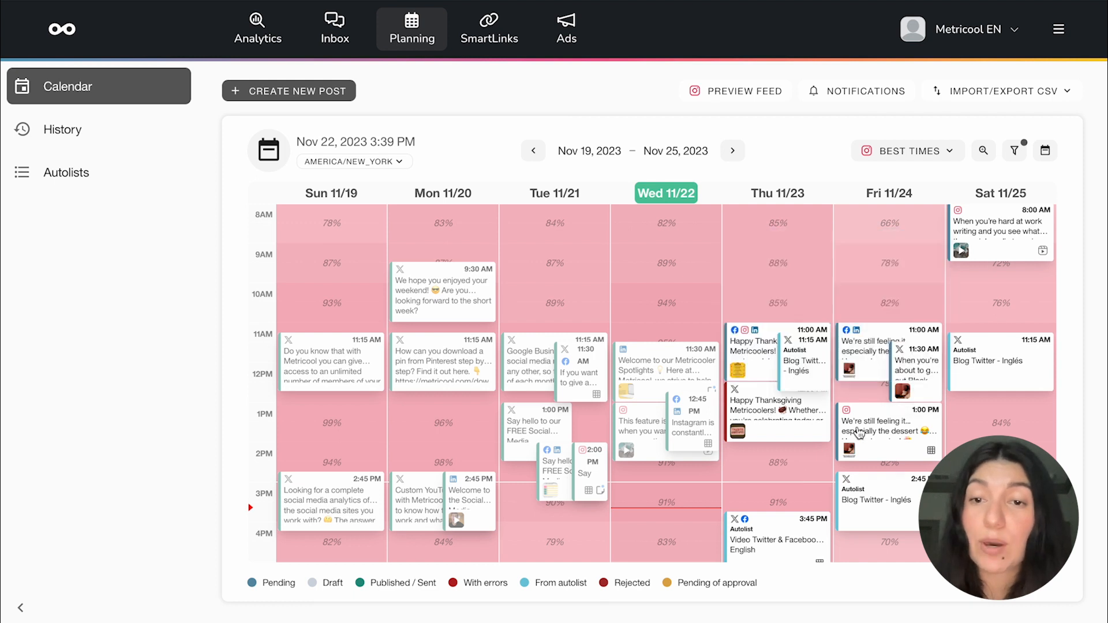
pyautogui.moveTo(871, 403)
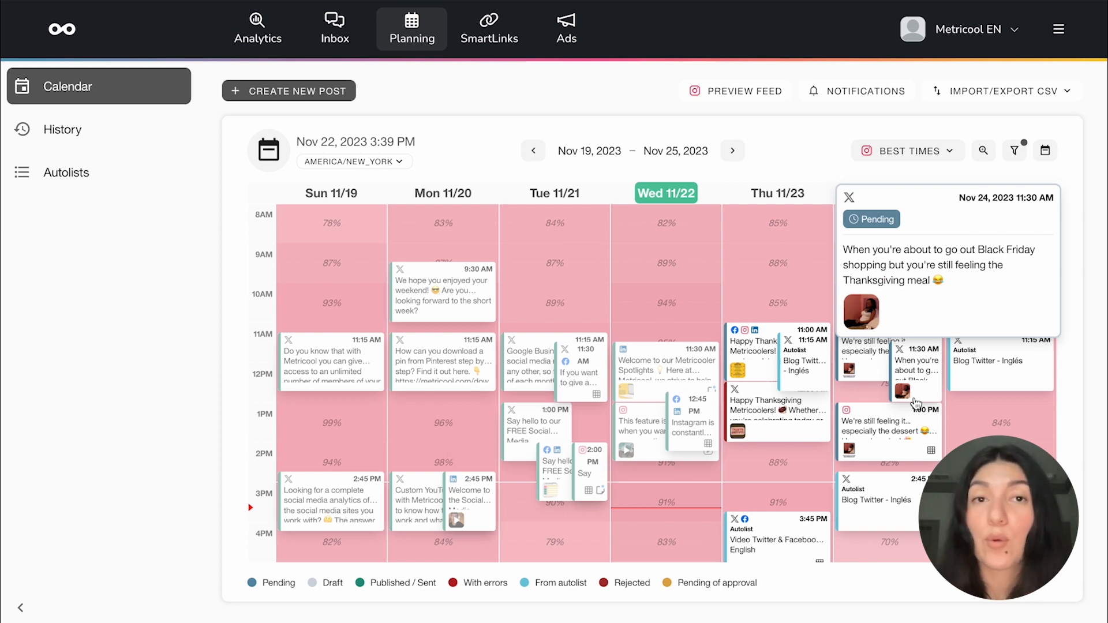
# Go to My tasks, confirm the Open tab is empty, then show Approved
pyautogui.click(998, 28)
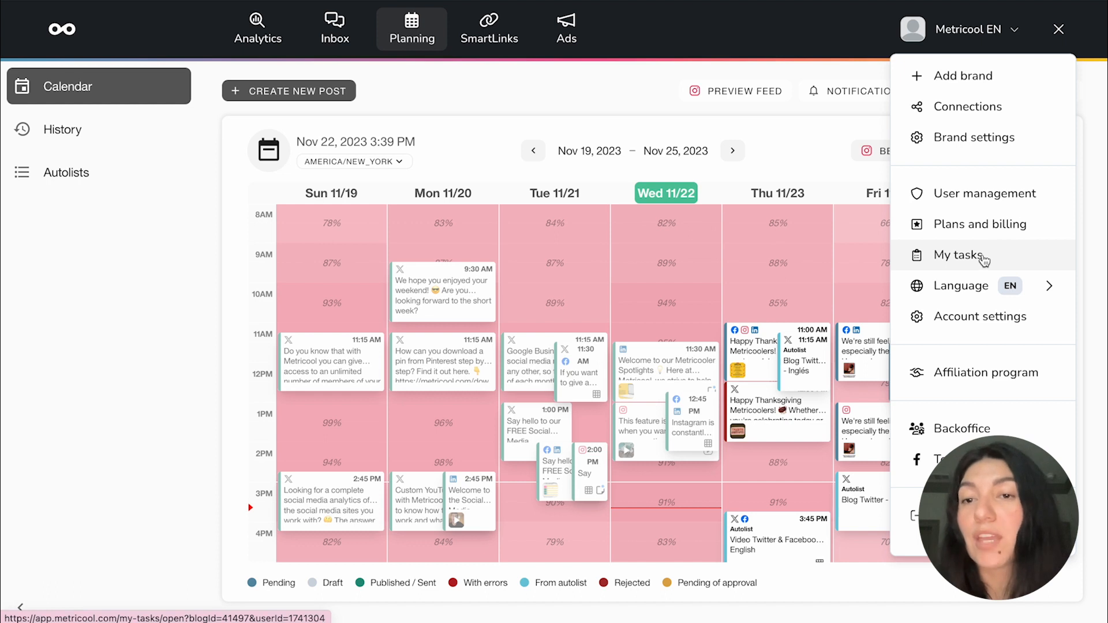
pyautogui.click(959, 255)
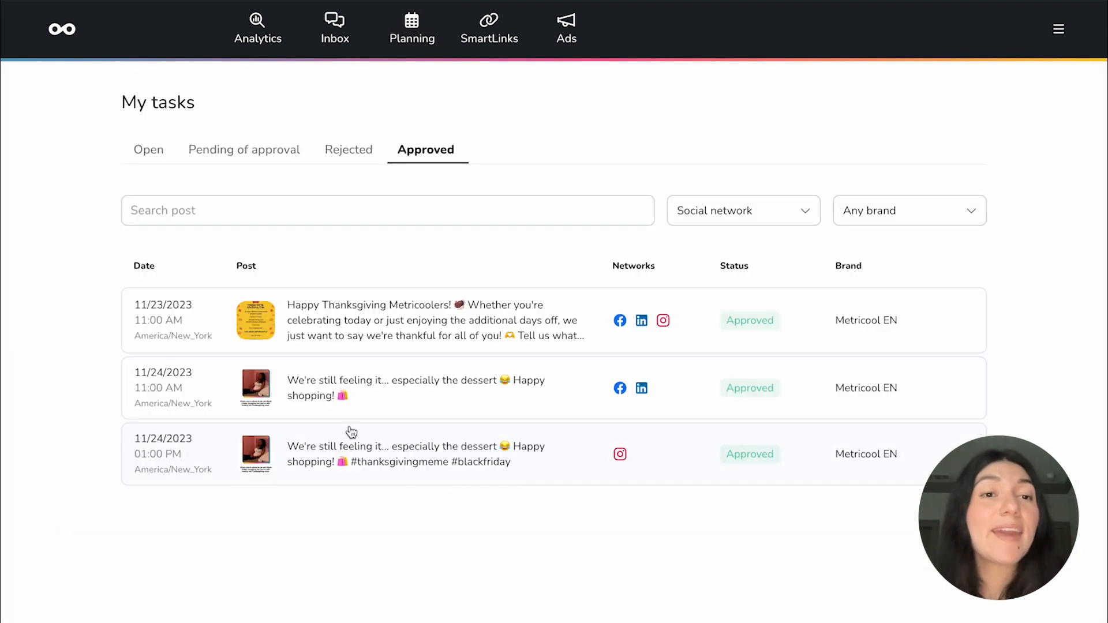
pyautogui.click(148, 149)
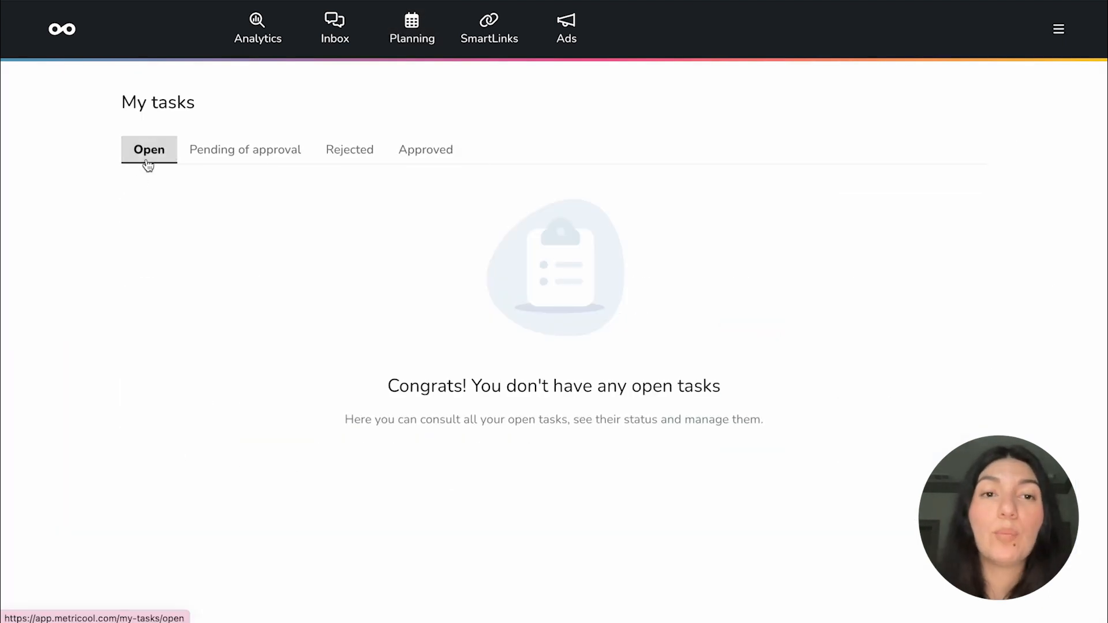
pyautogui.click(425, 149)
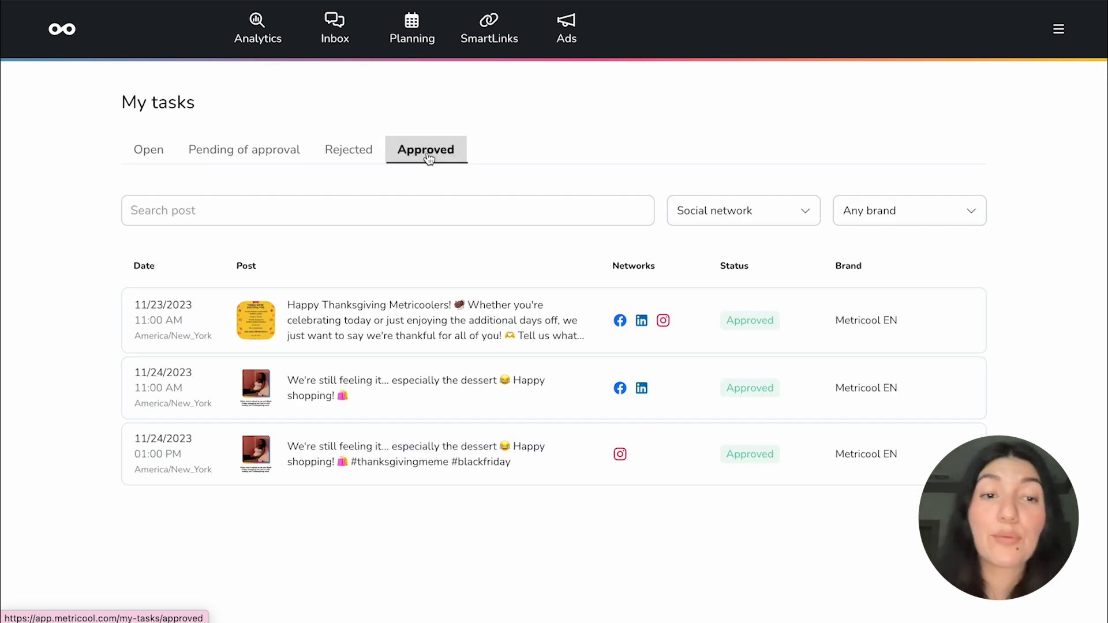